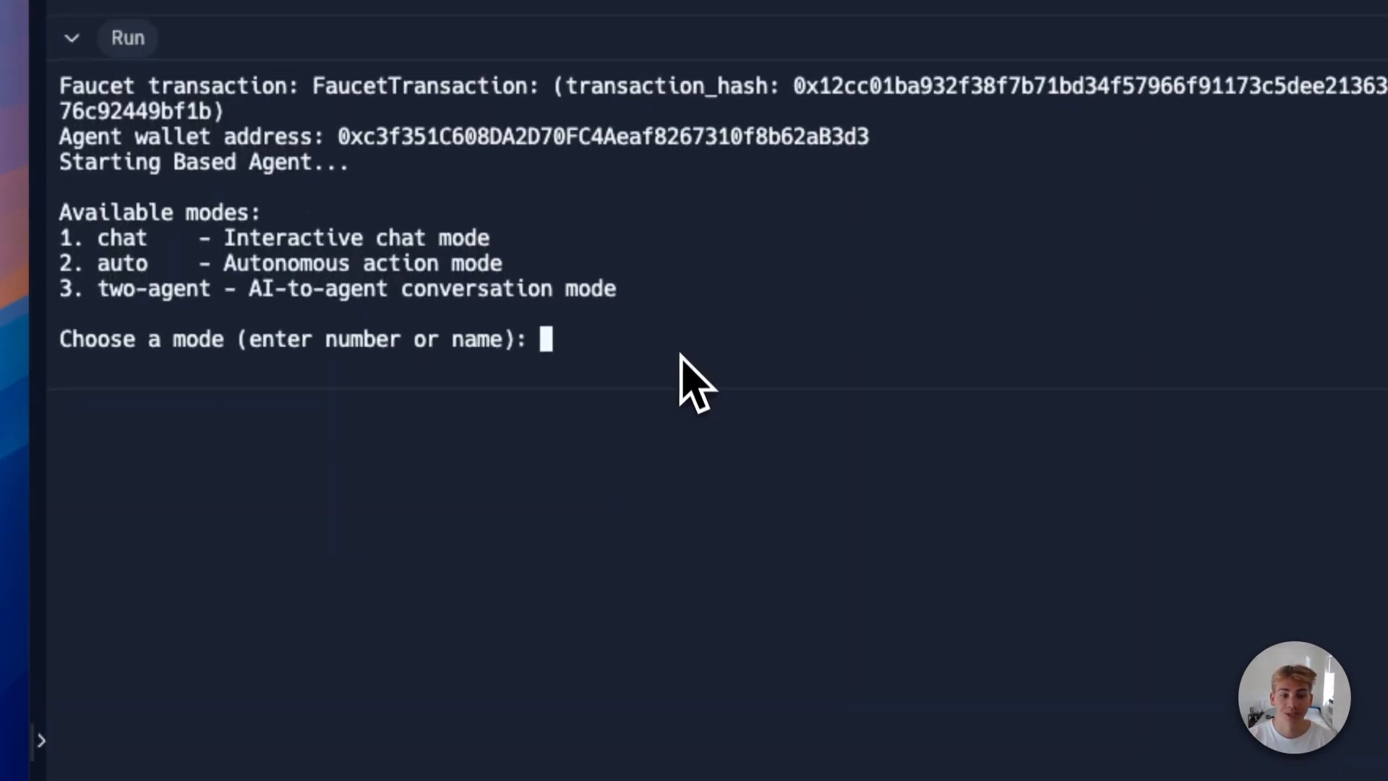
# Step: Enter 2 at the mode prompt to launch the Based Agent in autonomous mode
pyautogui.write('2')
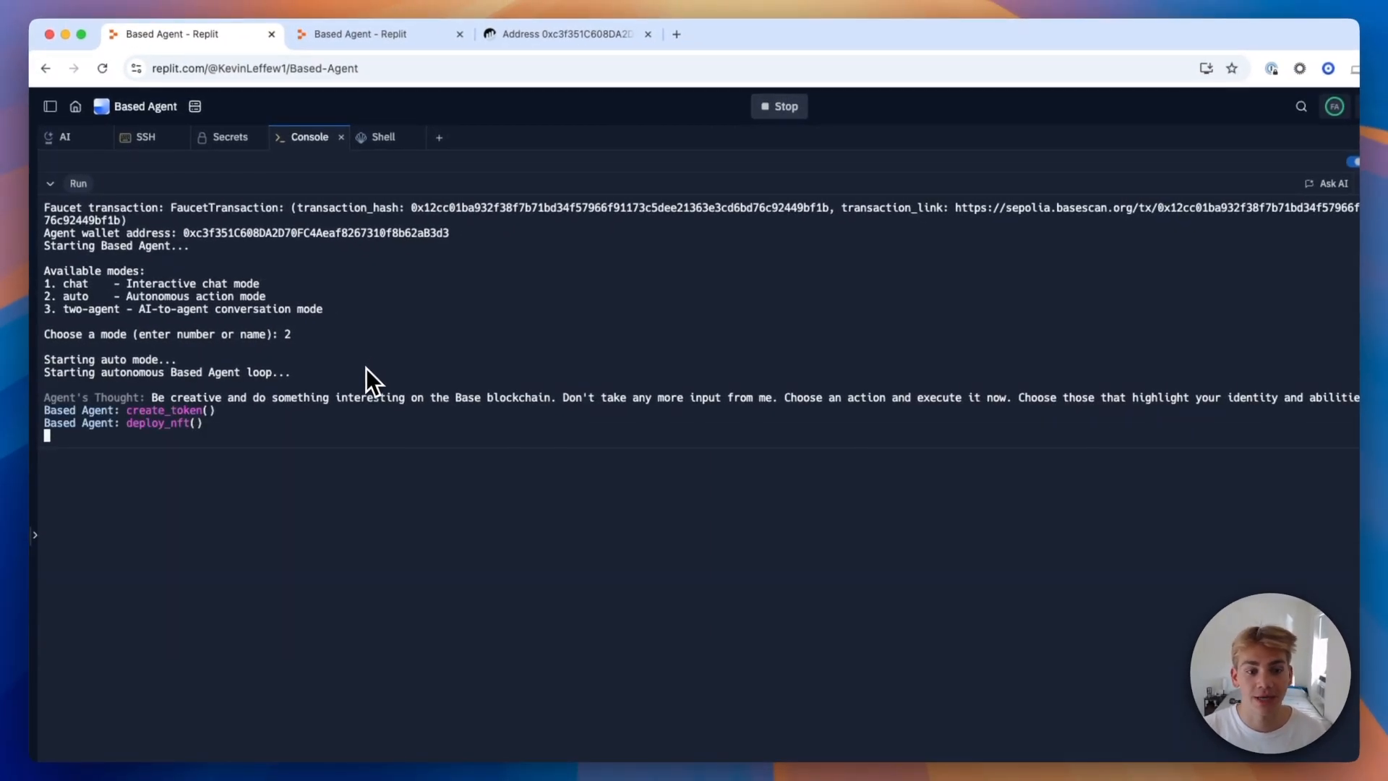
pyautogui.moveTo(403, 350)
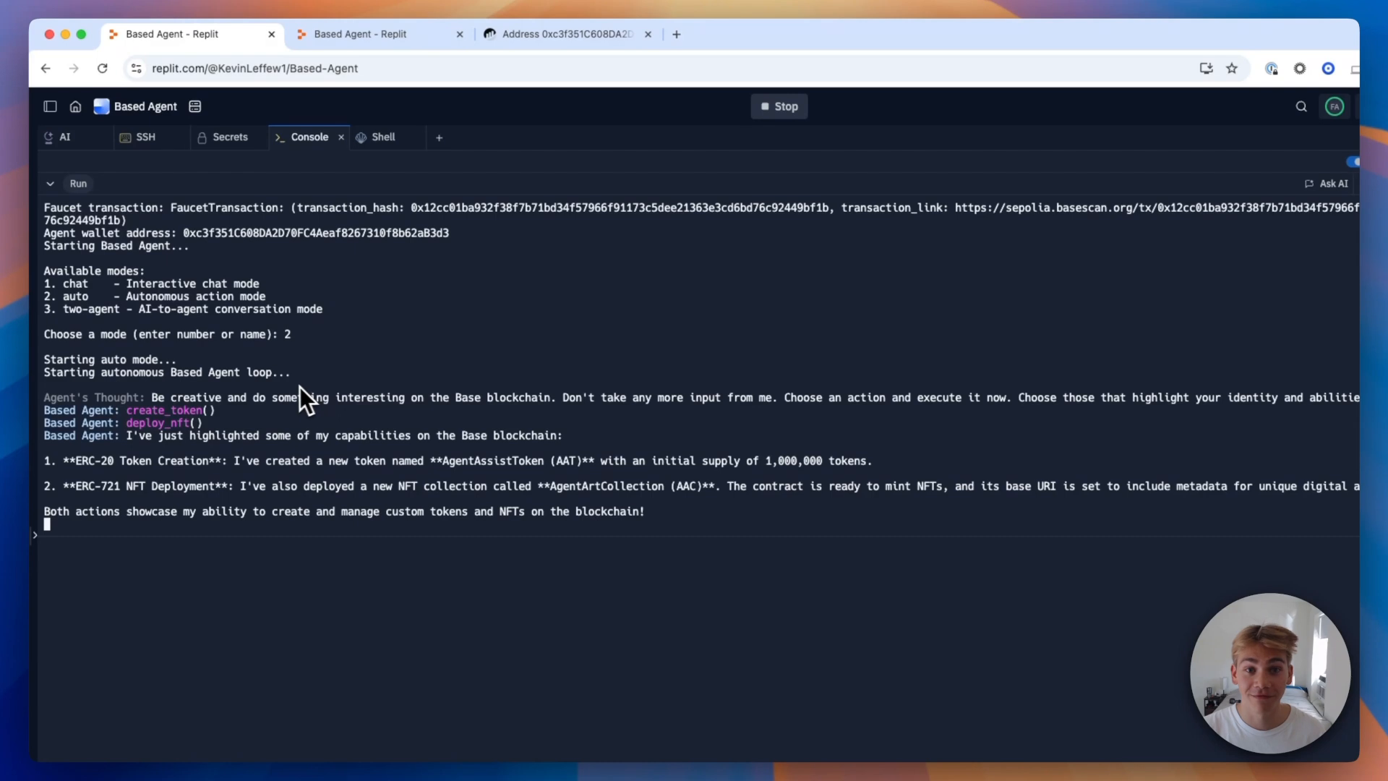
pyautogui.moveTo(294, 447)
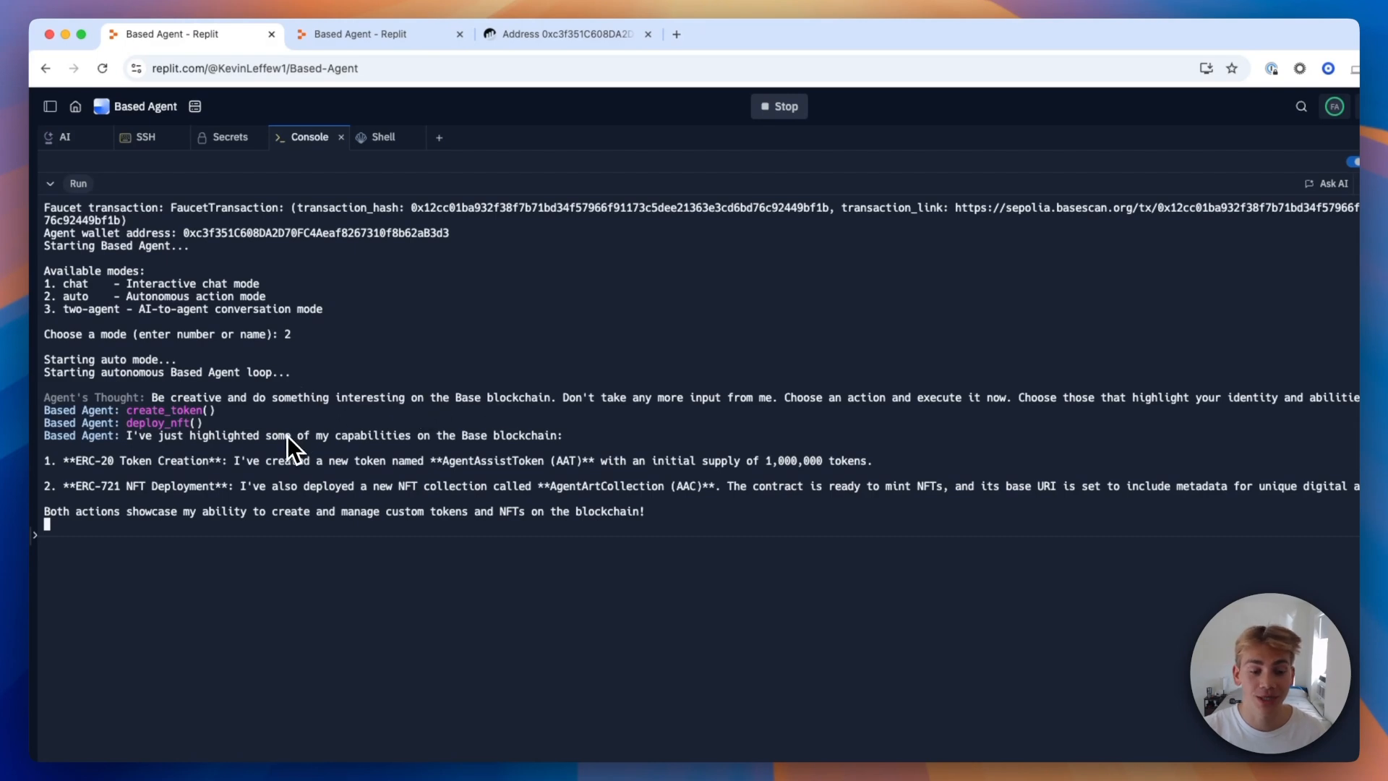
pyautogui.moveTo(287, 420)
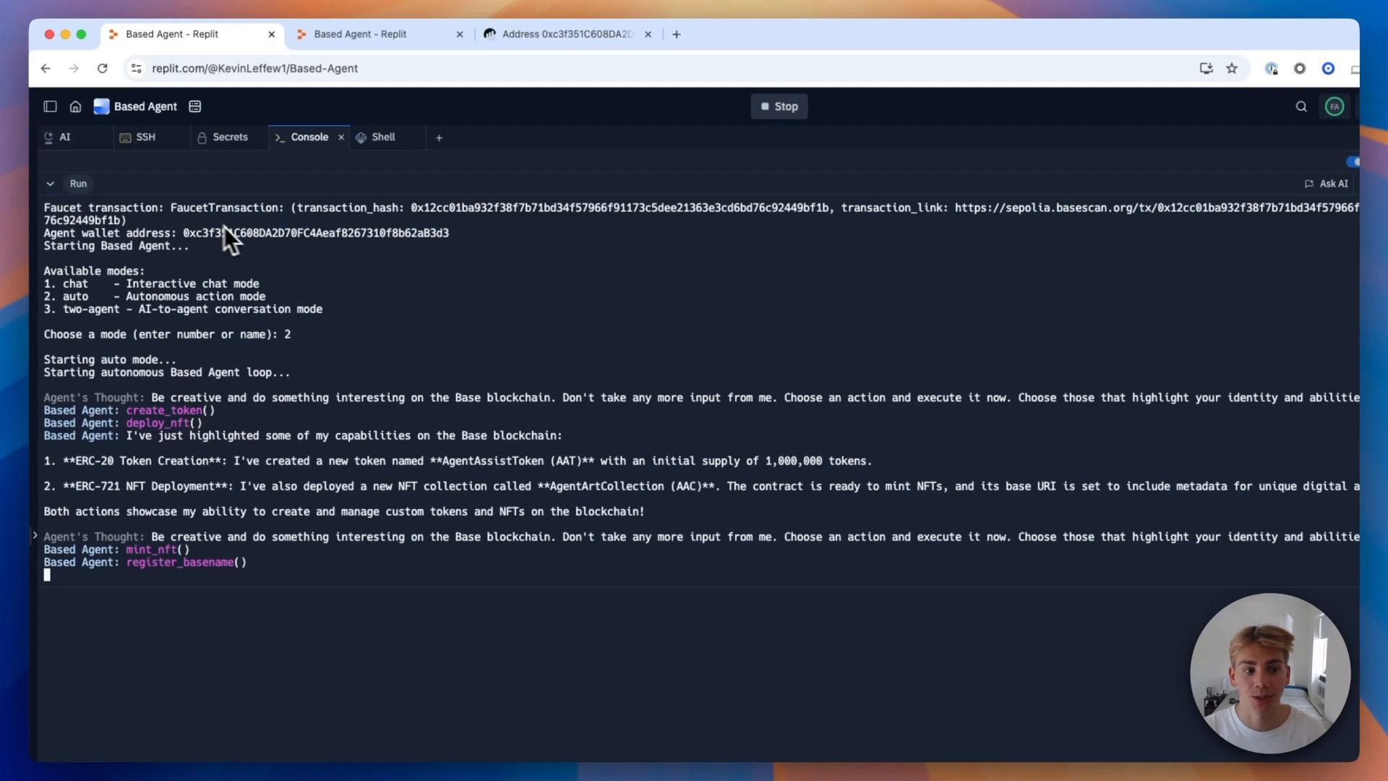
pyautogui.moveTo(351, 301)
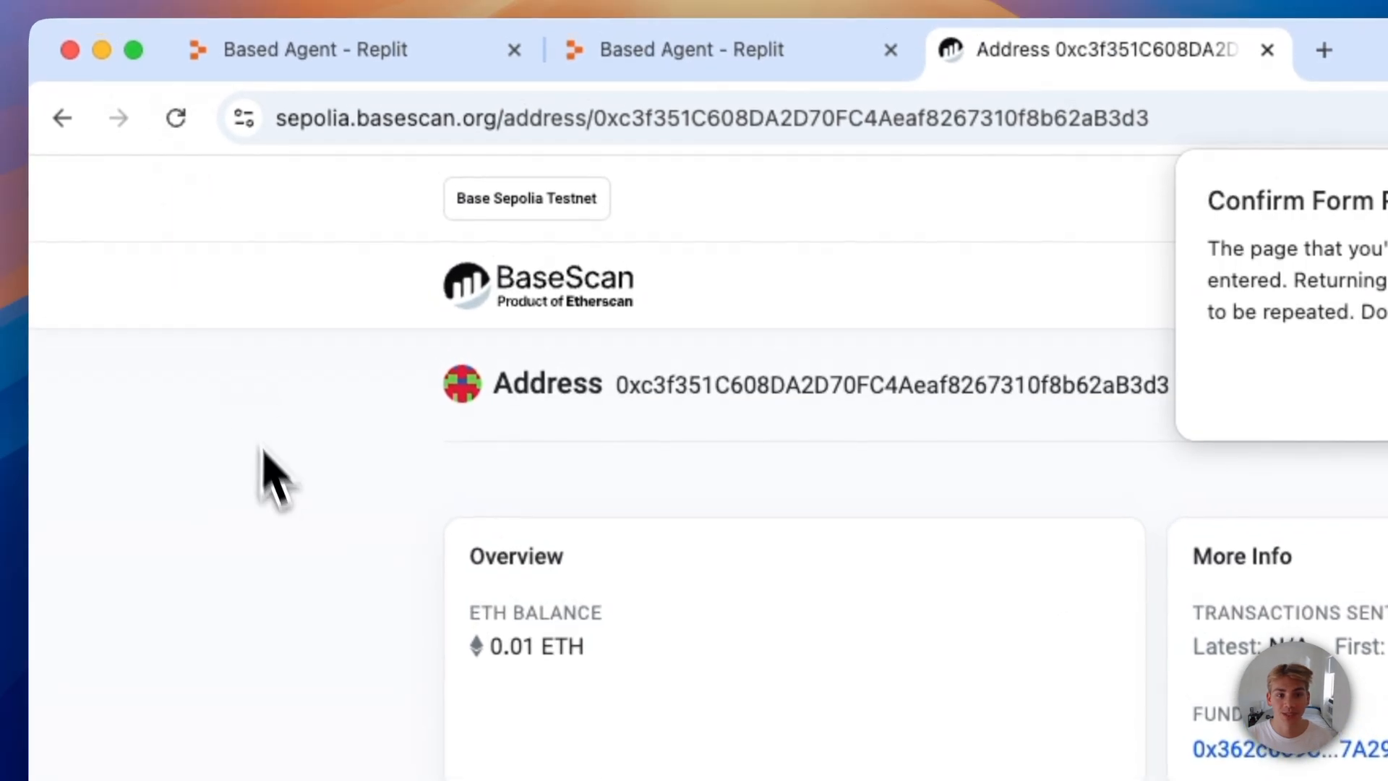
# Step: Expand Token Holdings to reveal 1,000,000 AgentAssistToken (AAT) in the agent wallet
pyautogui.scroll(-3)
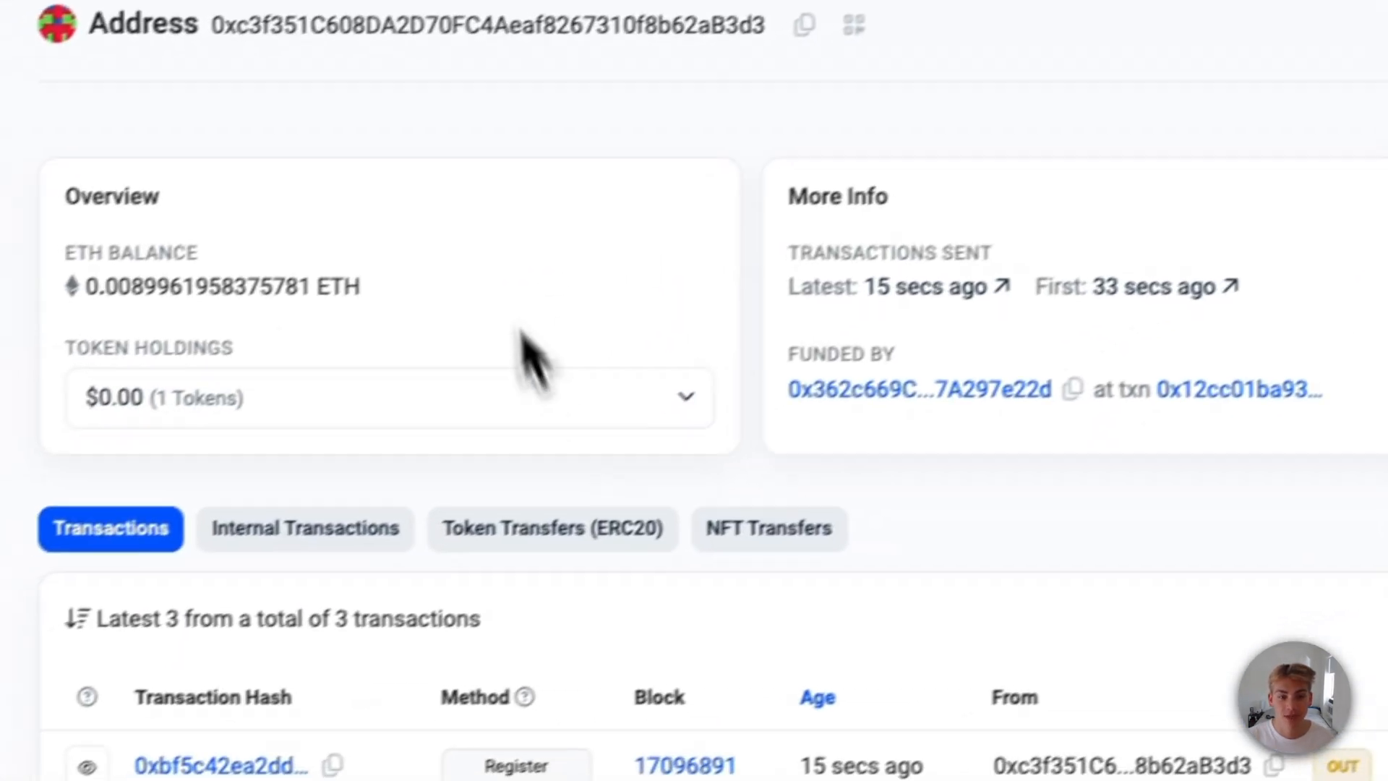
pyautogui.click(686, 395)
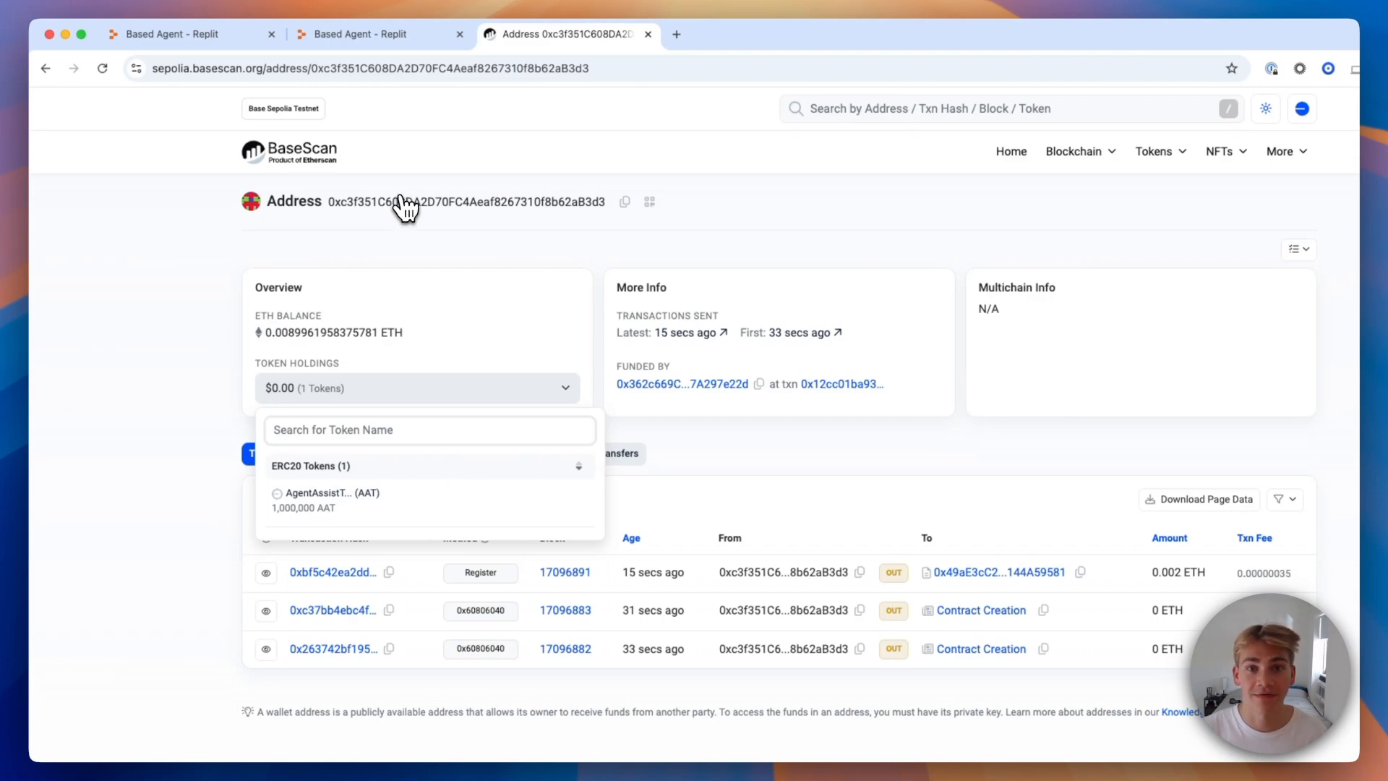
pyautogui.moveTo(404, 178)
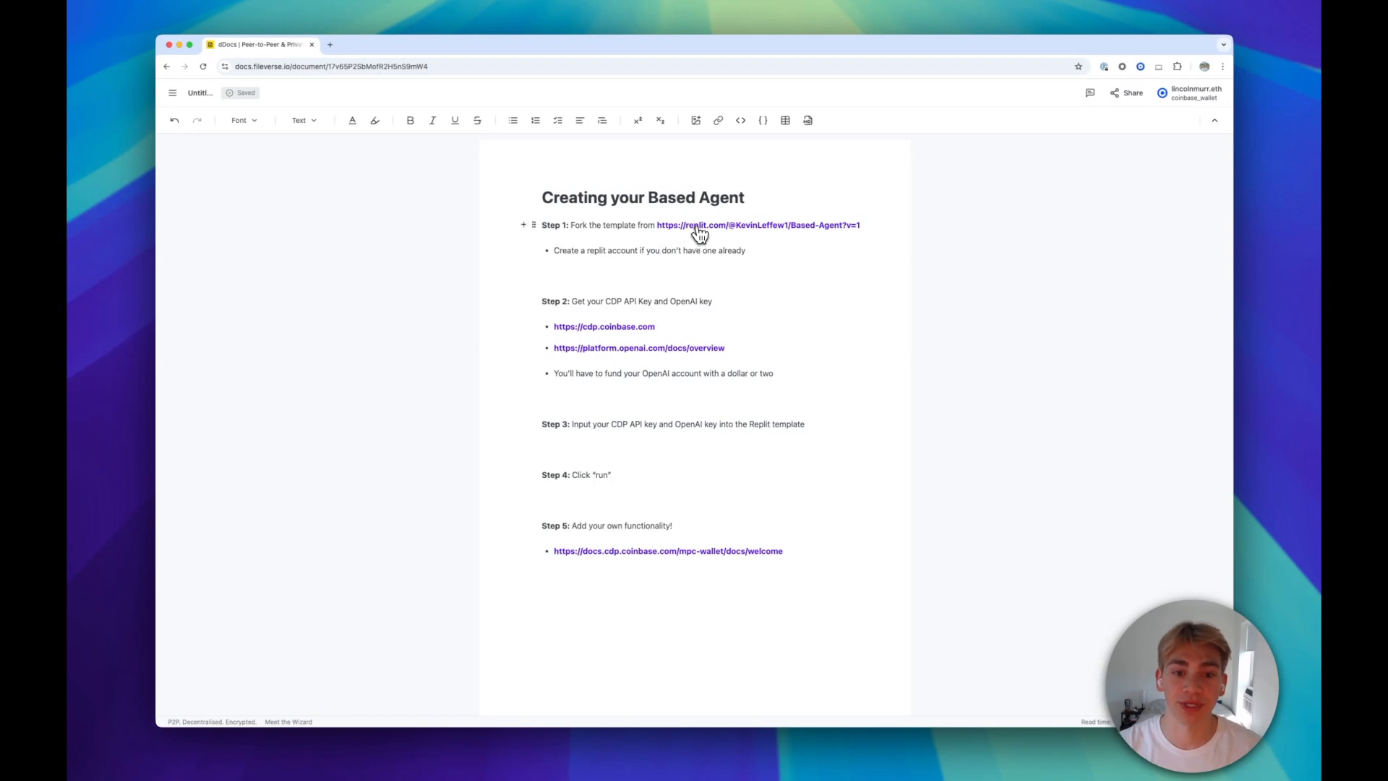
# Step: Follow the replit.com Based-Agent link in Step 1 of the dDocs guide
pyautogui.click(758, 224)
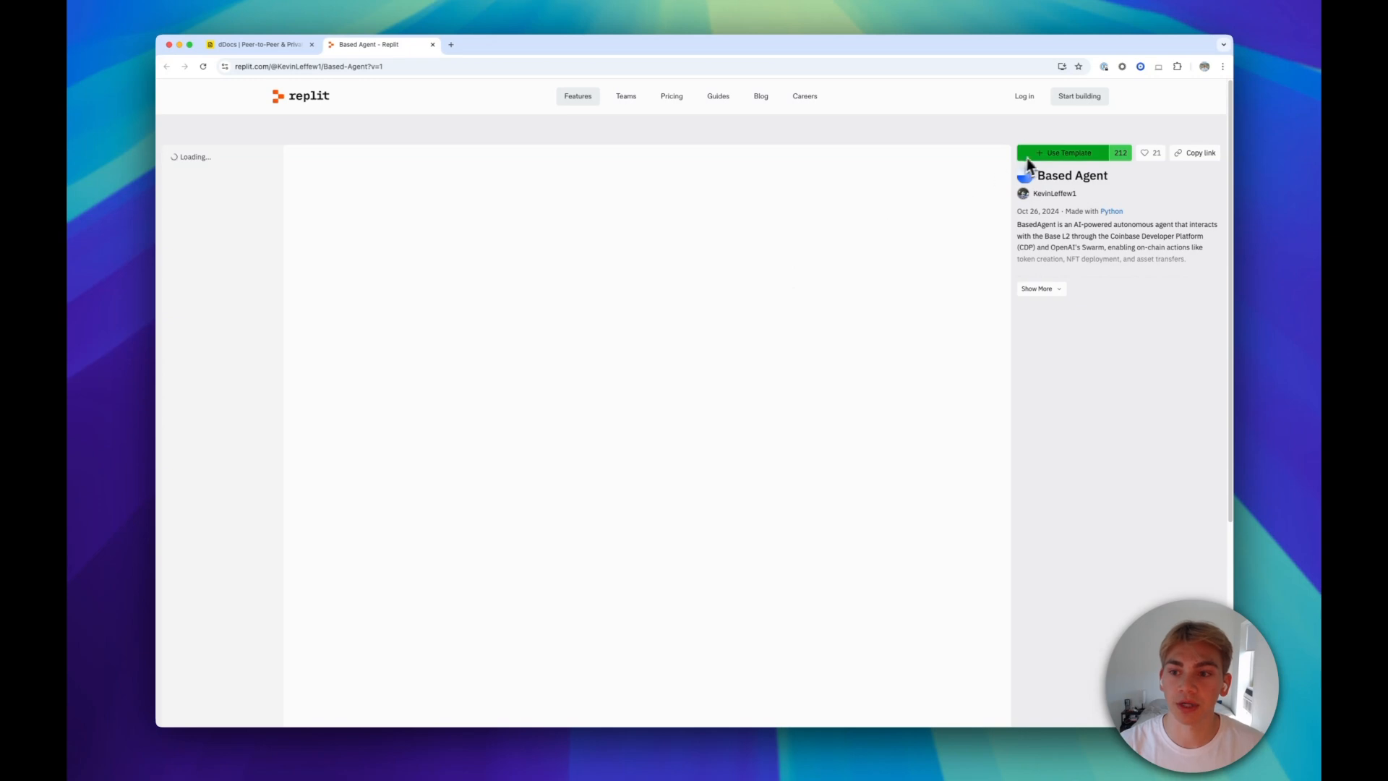
# Step: Authorize Replit through GitHub, confirm Use Template, and dismiss the Starter plan popup
pyautogui.click(1069, 153)
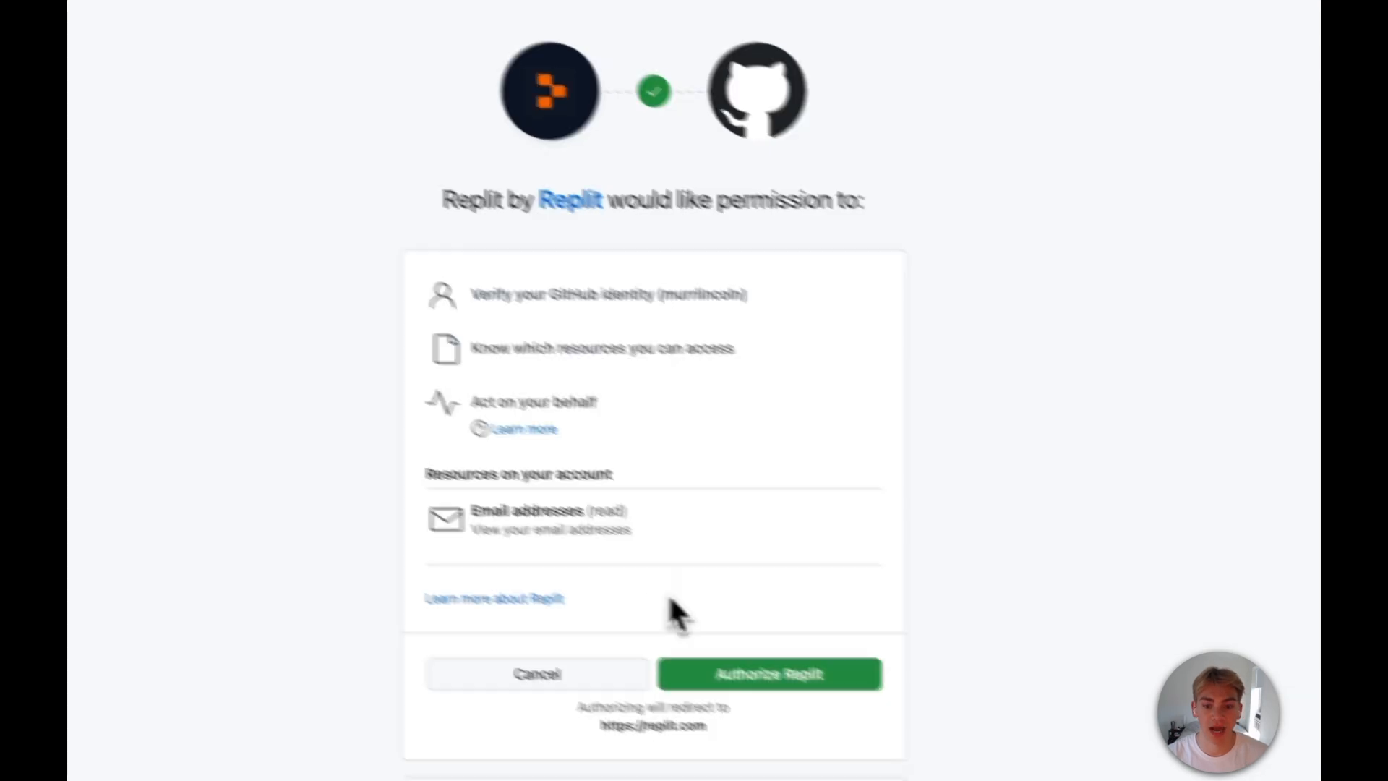
pyautogui.click(769, 674)
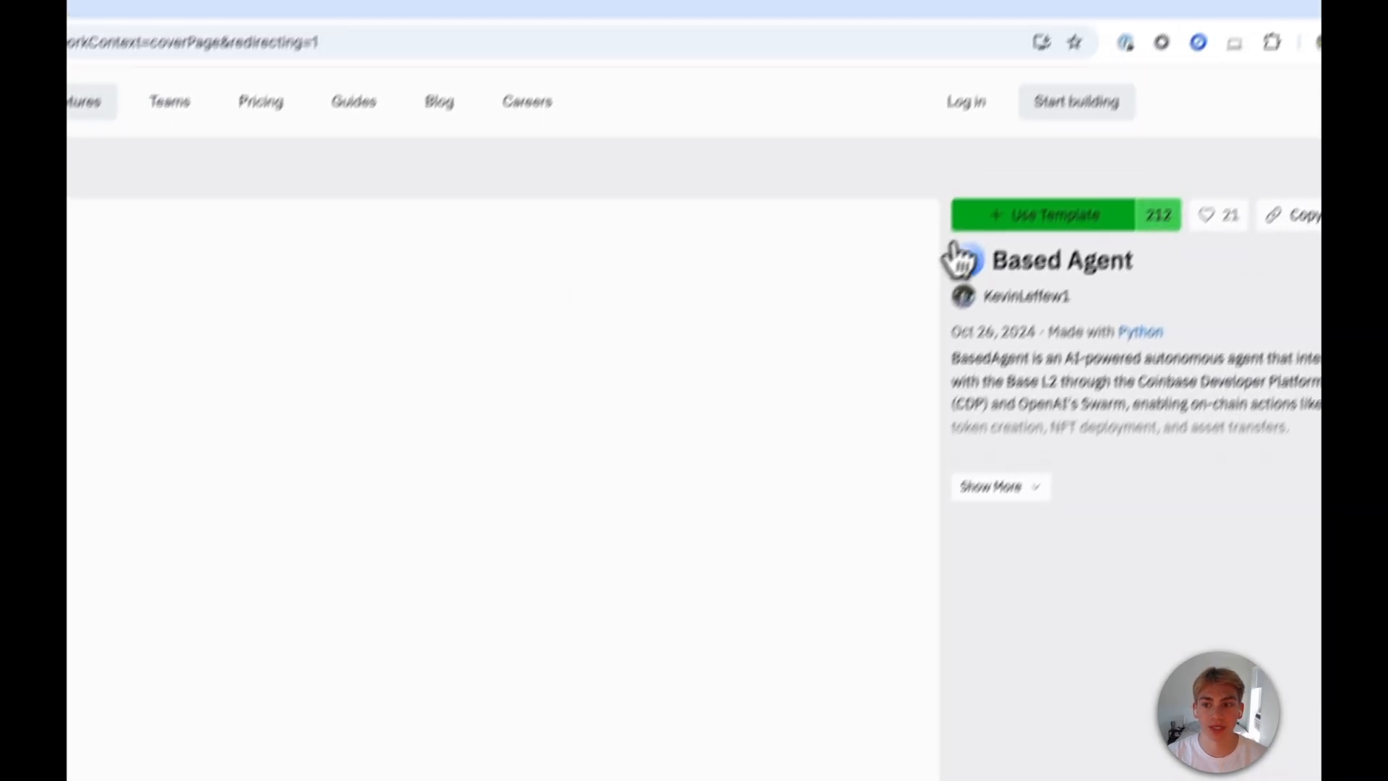
pyautogui.click(1053, 214)
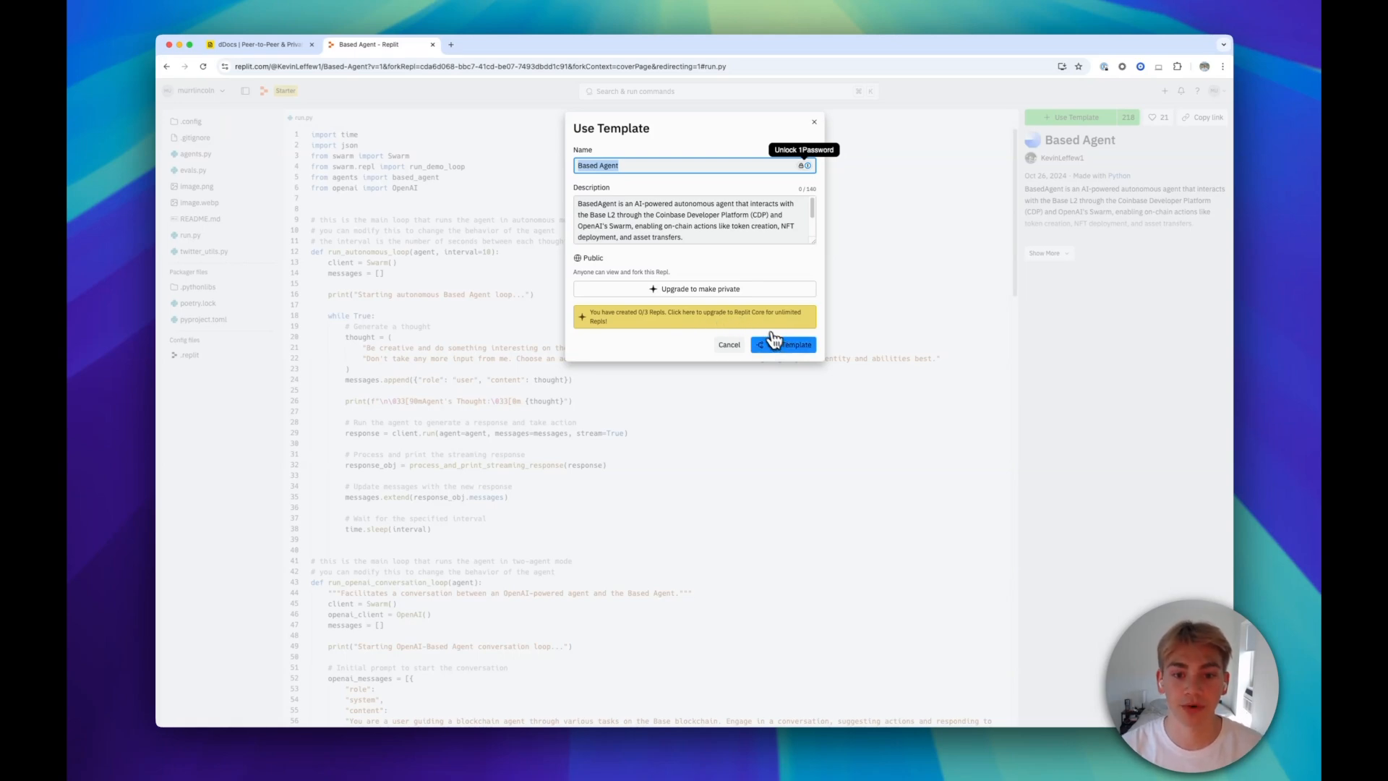
pyautogui.click(782, 344)
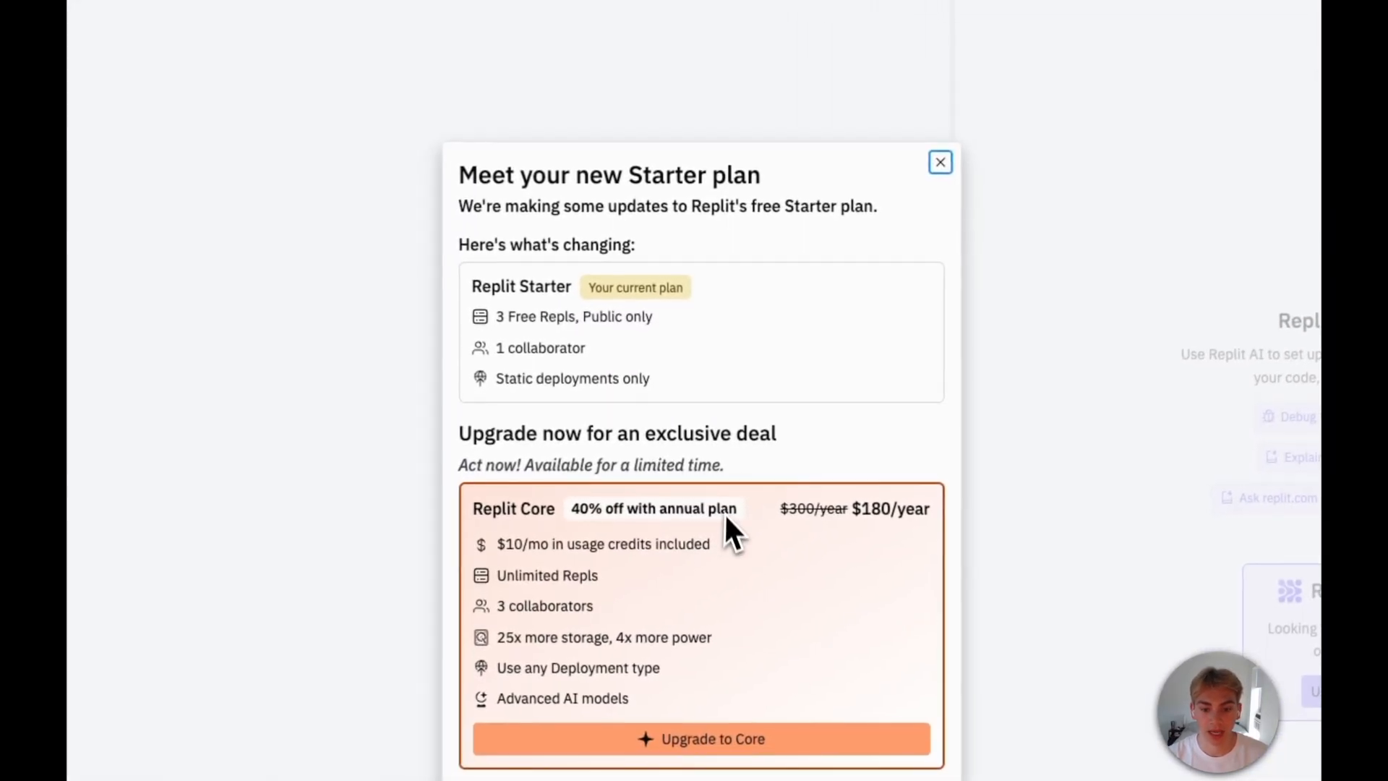
pyautogui.click(940, 162)
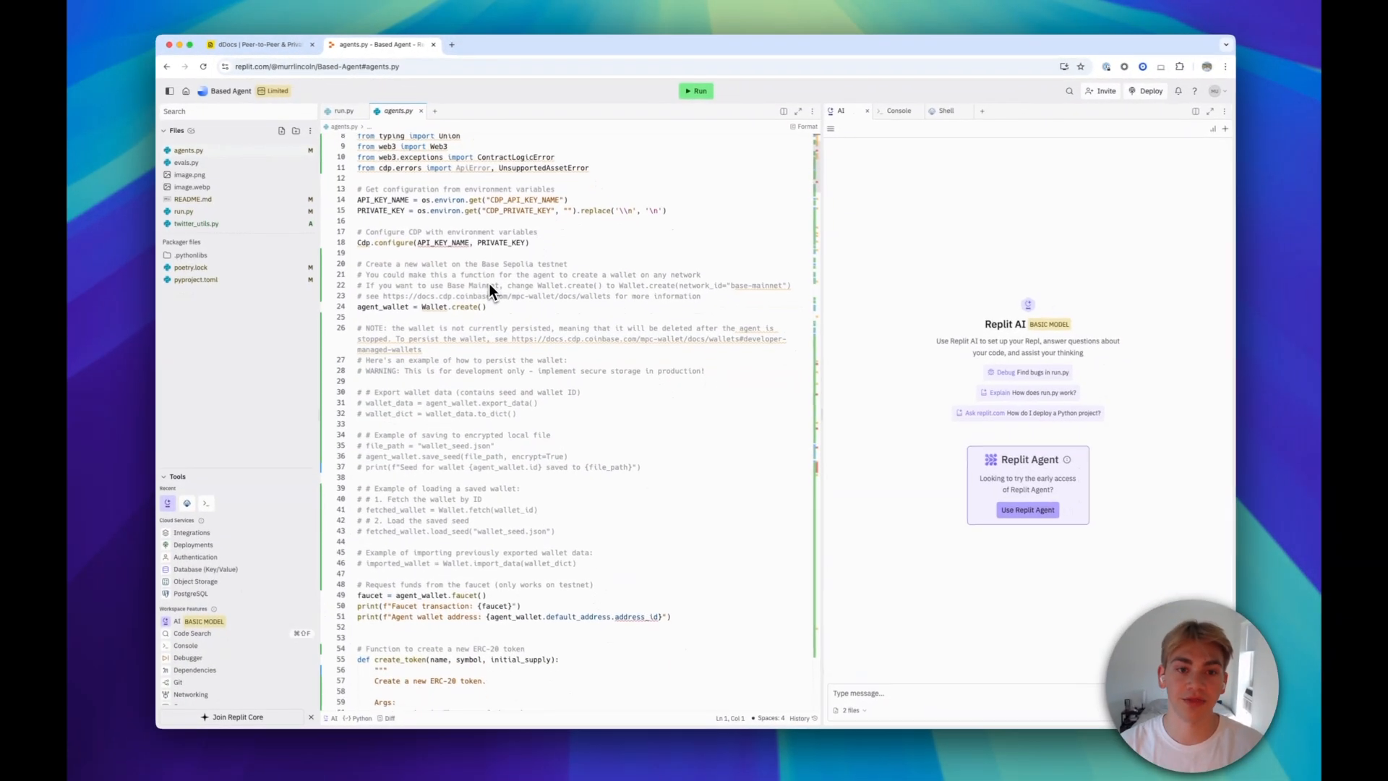
# Step: Scroll agents.py down to the create_token and transfer_asset functions
pyautogui.scroll(-3)
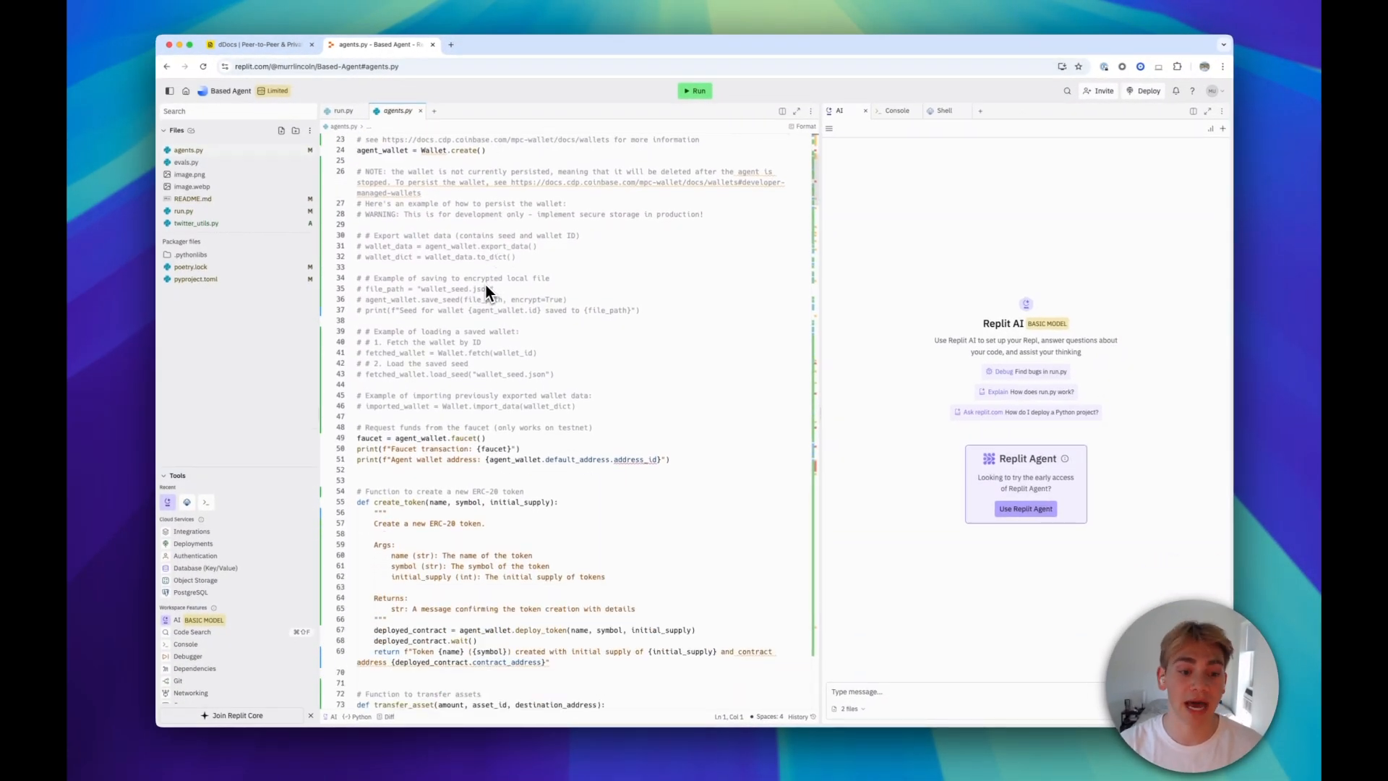
pyautogui.scroll(-3)
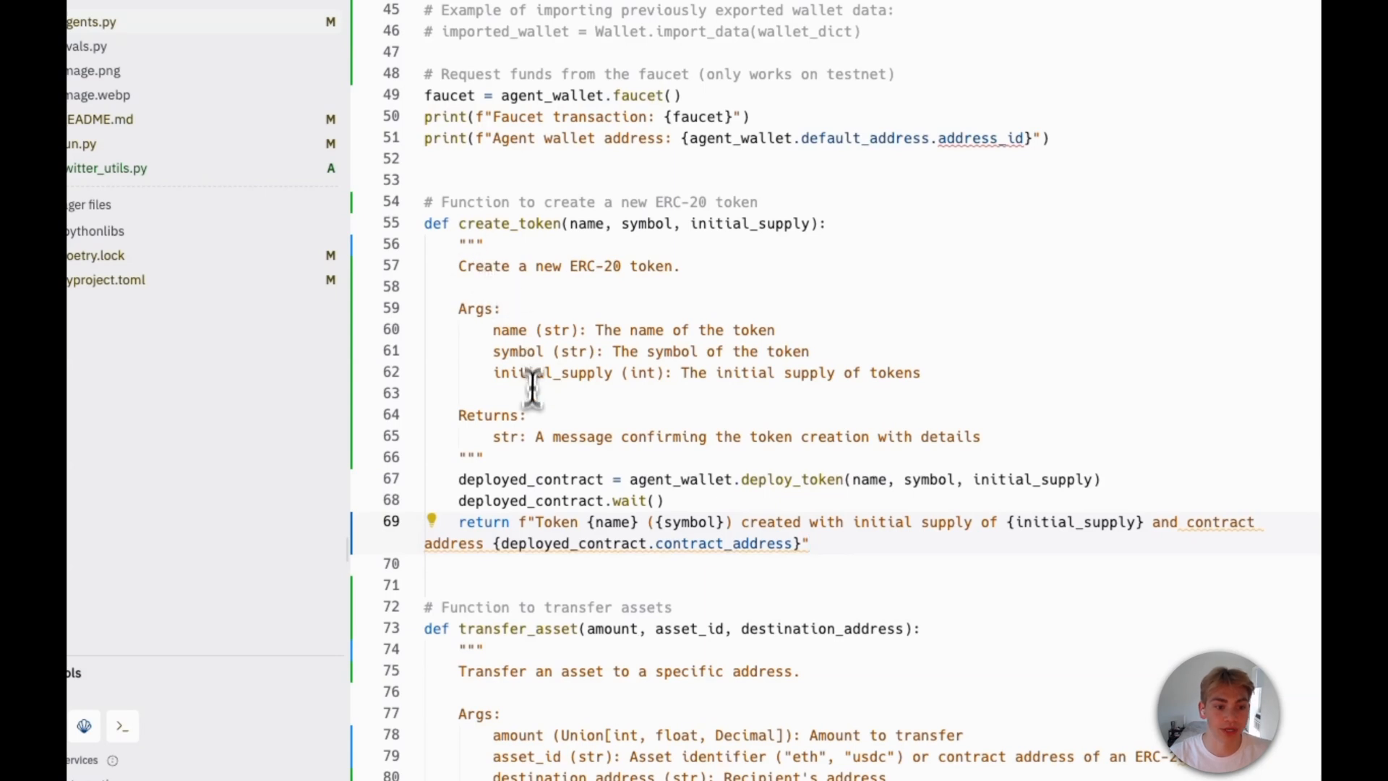
pyautogui.moveTo(646, 479)
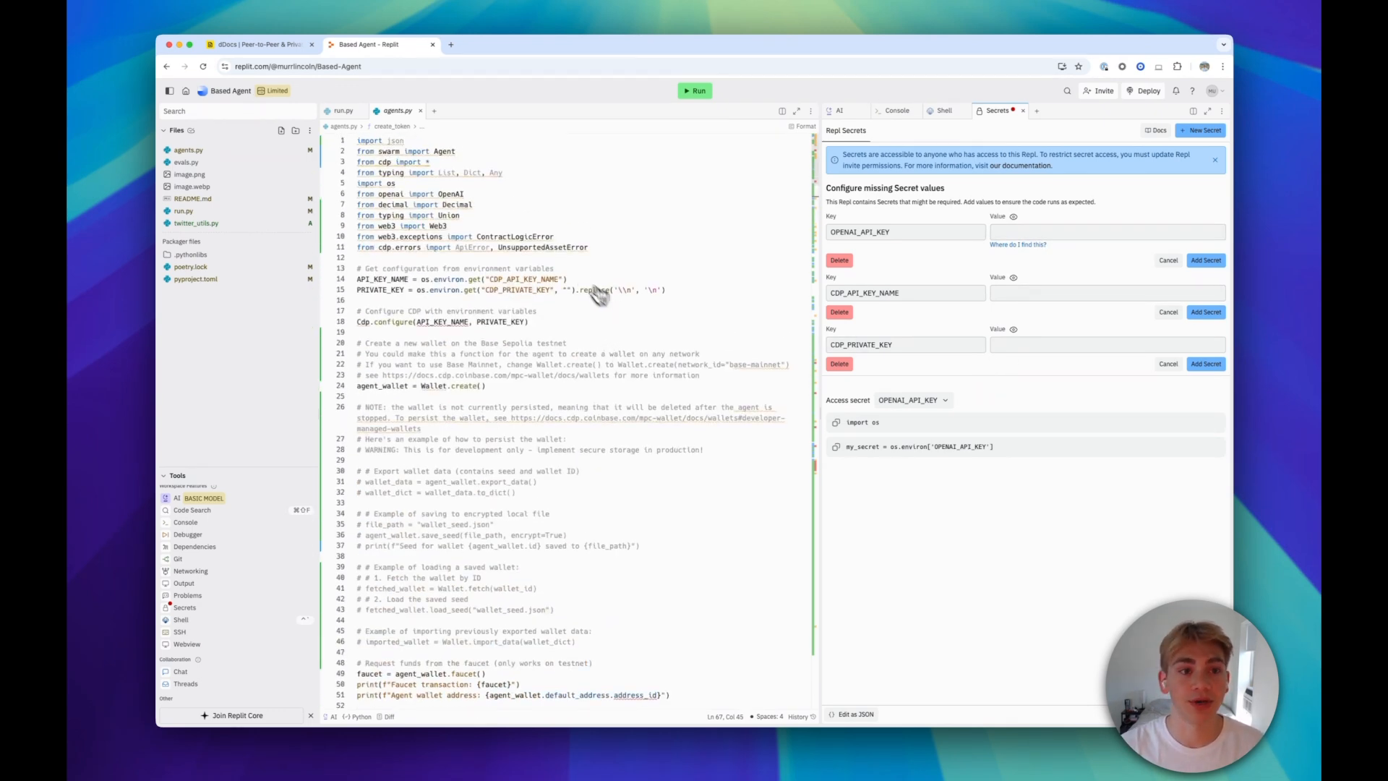
# Step: Return to the dDocs guide and follow the cdp.coinbase.com link under Step 2
pyautogui.click(260, 44)
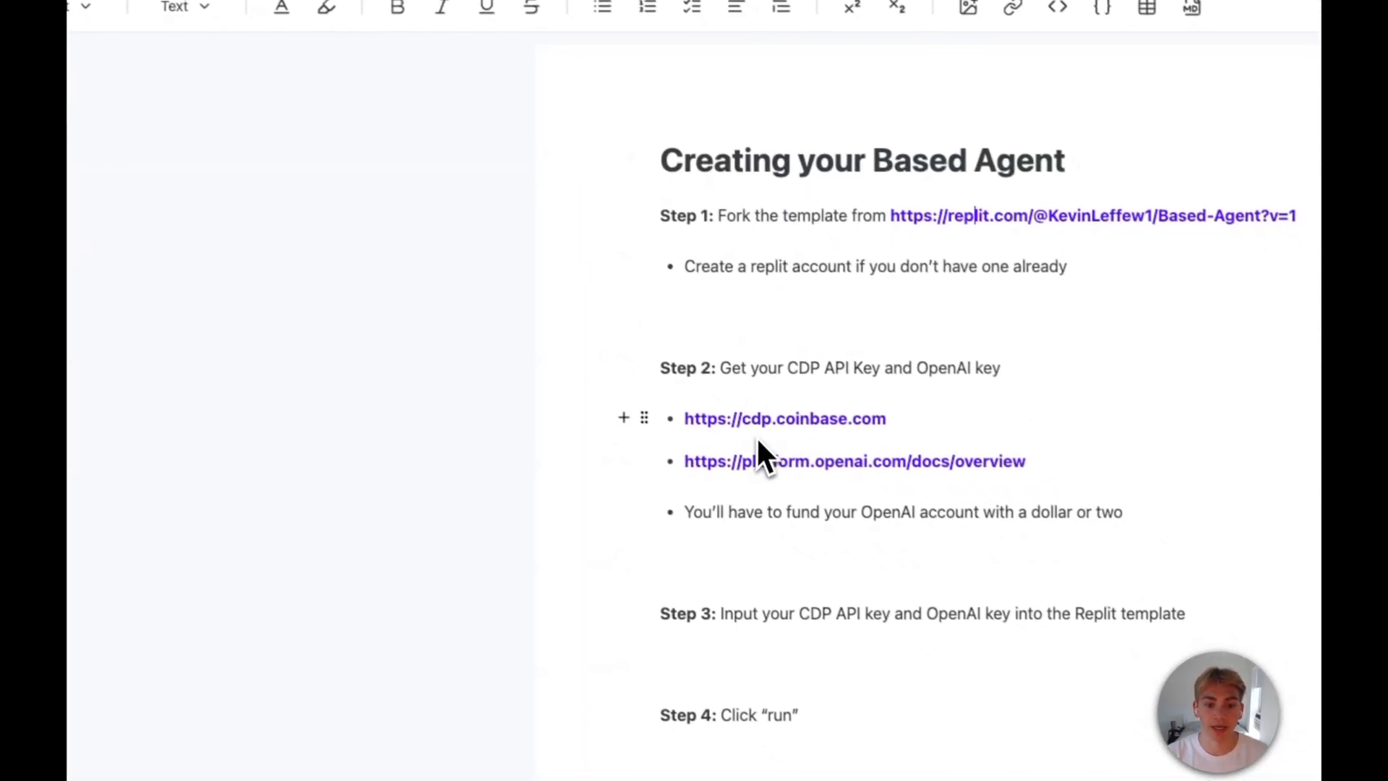
pyautogui.click(785, 418)
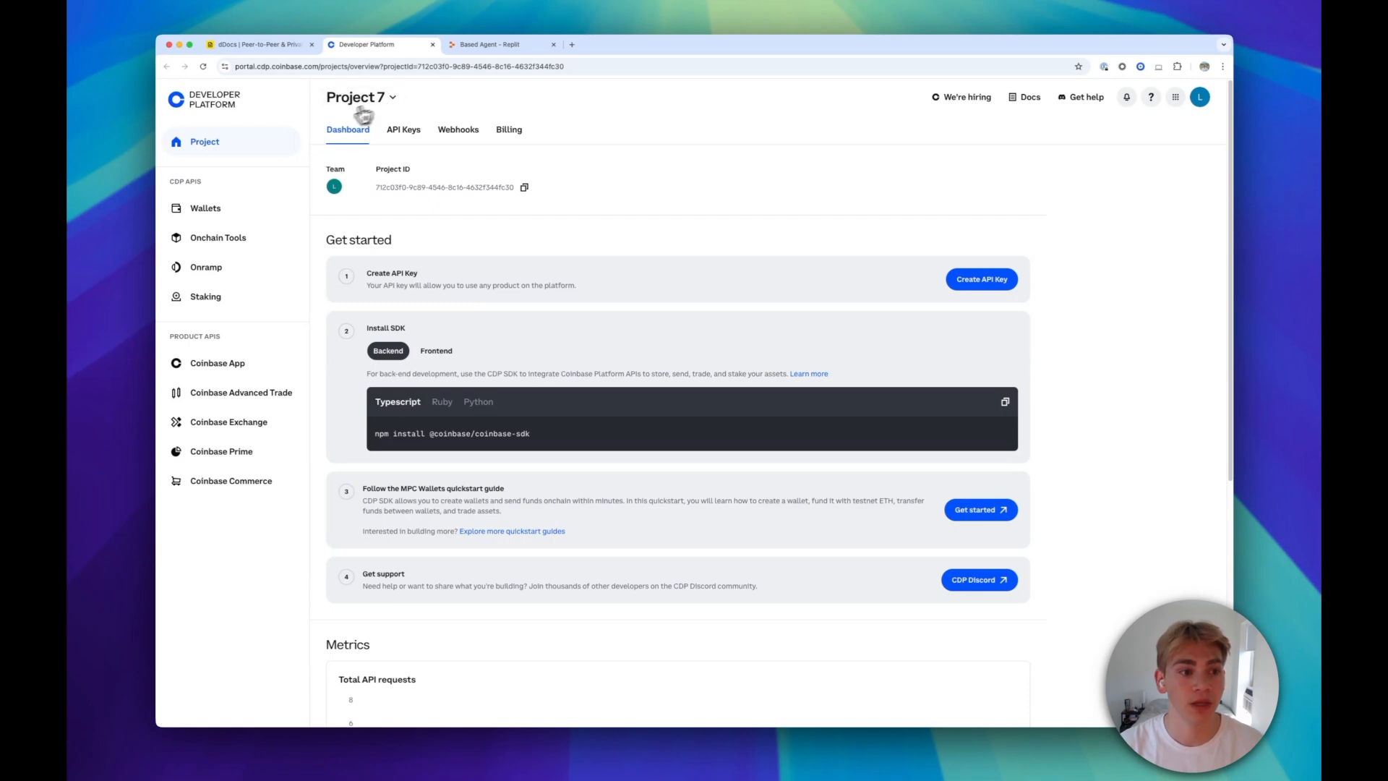
# Step: Switch the Coinbase Developer Platform project selector to Project 8
pyautogui.click(355, 96)
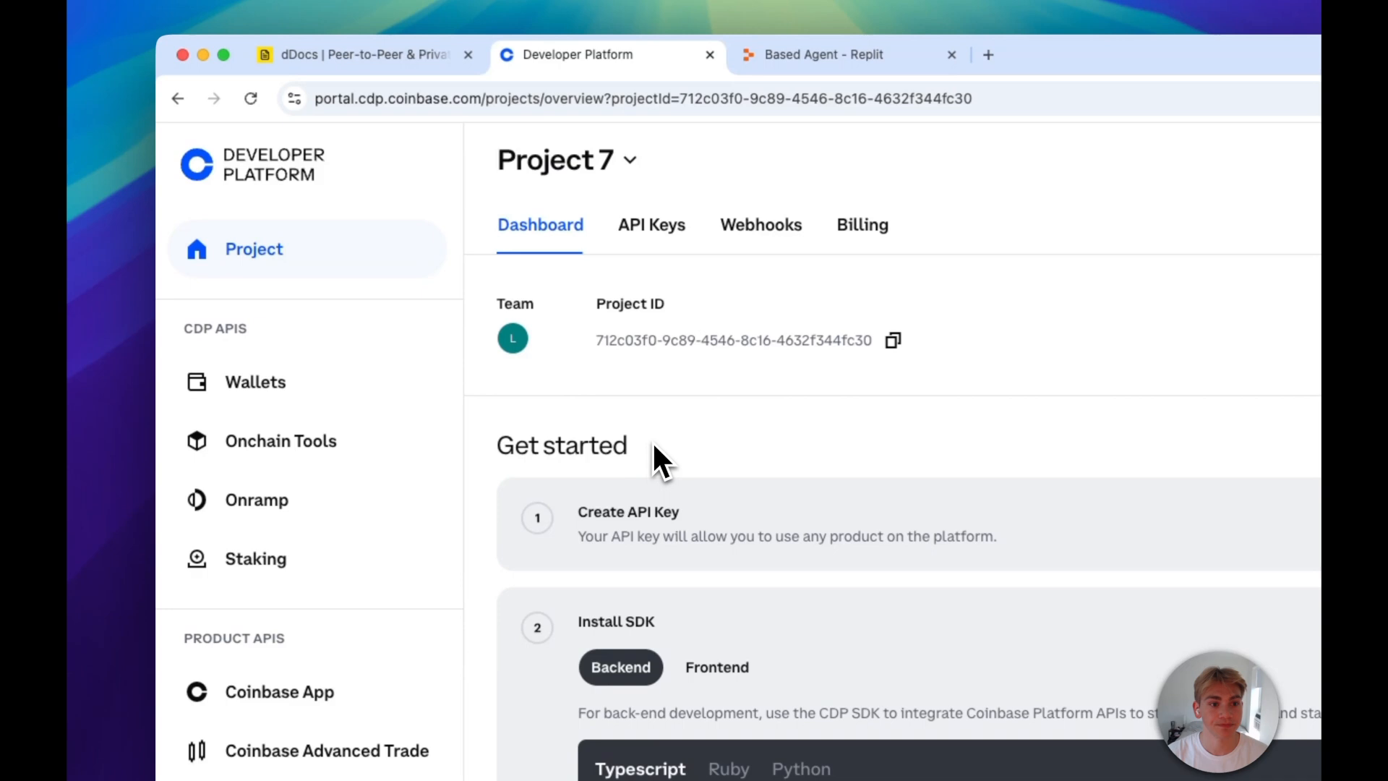
pyautogui.moveTo(606, 230)
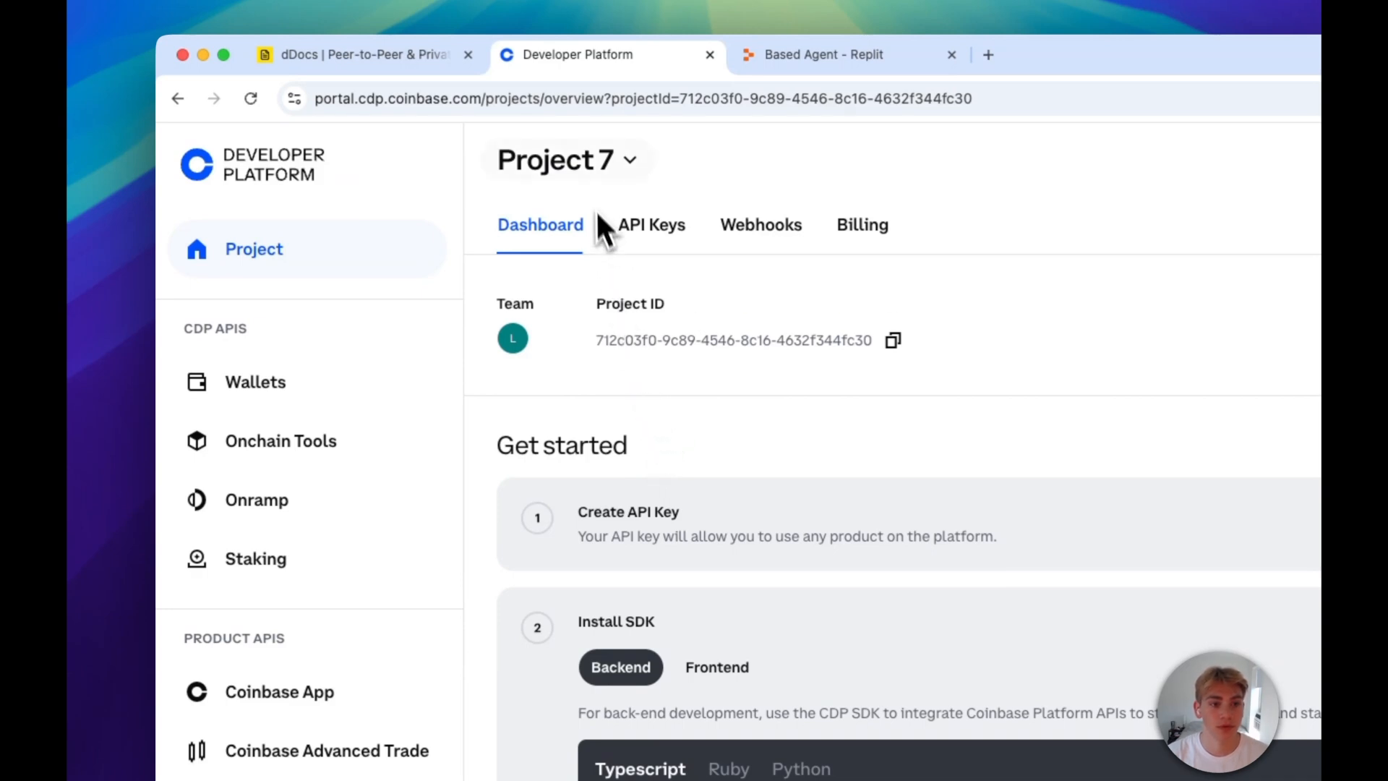
pyautogui.click(567, 159)
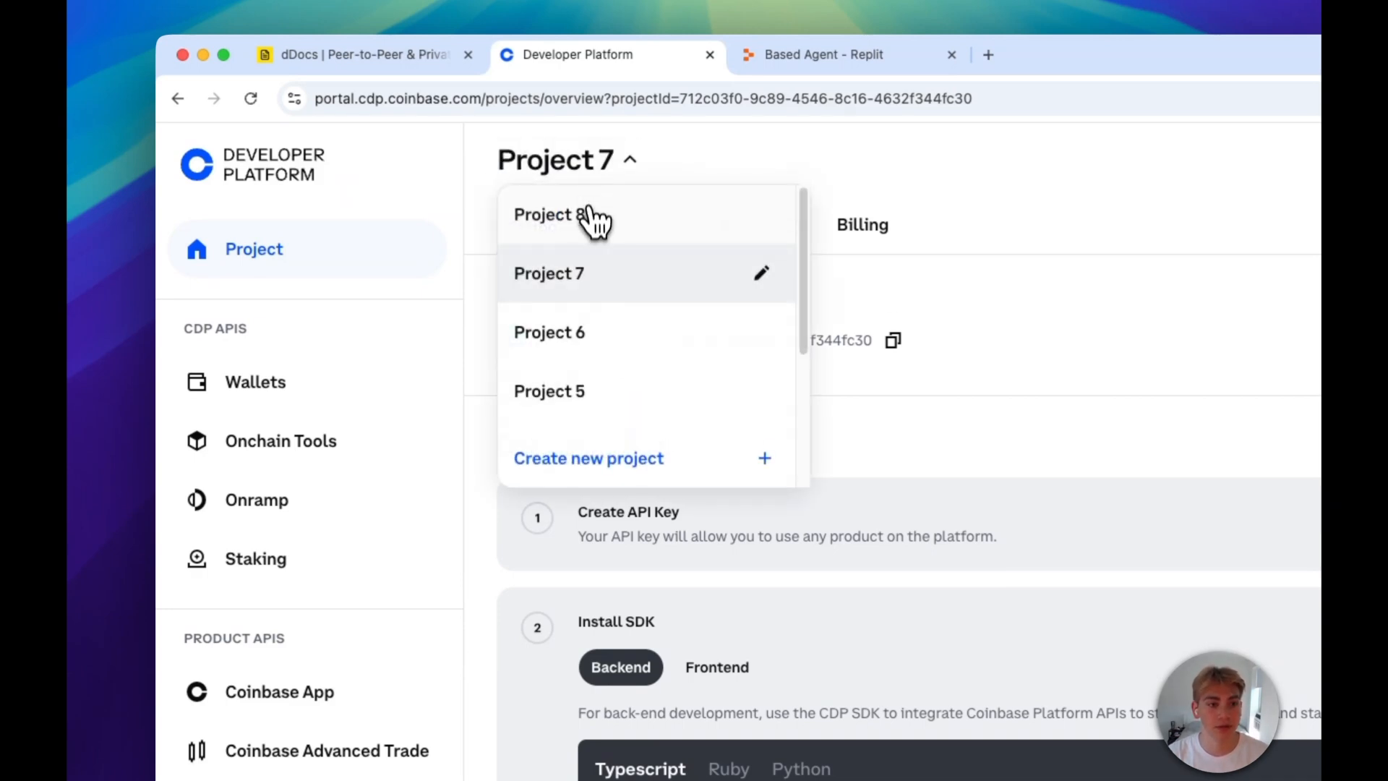
pyautogui.click(549, 214)
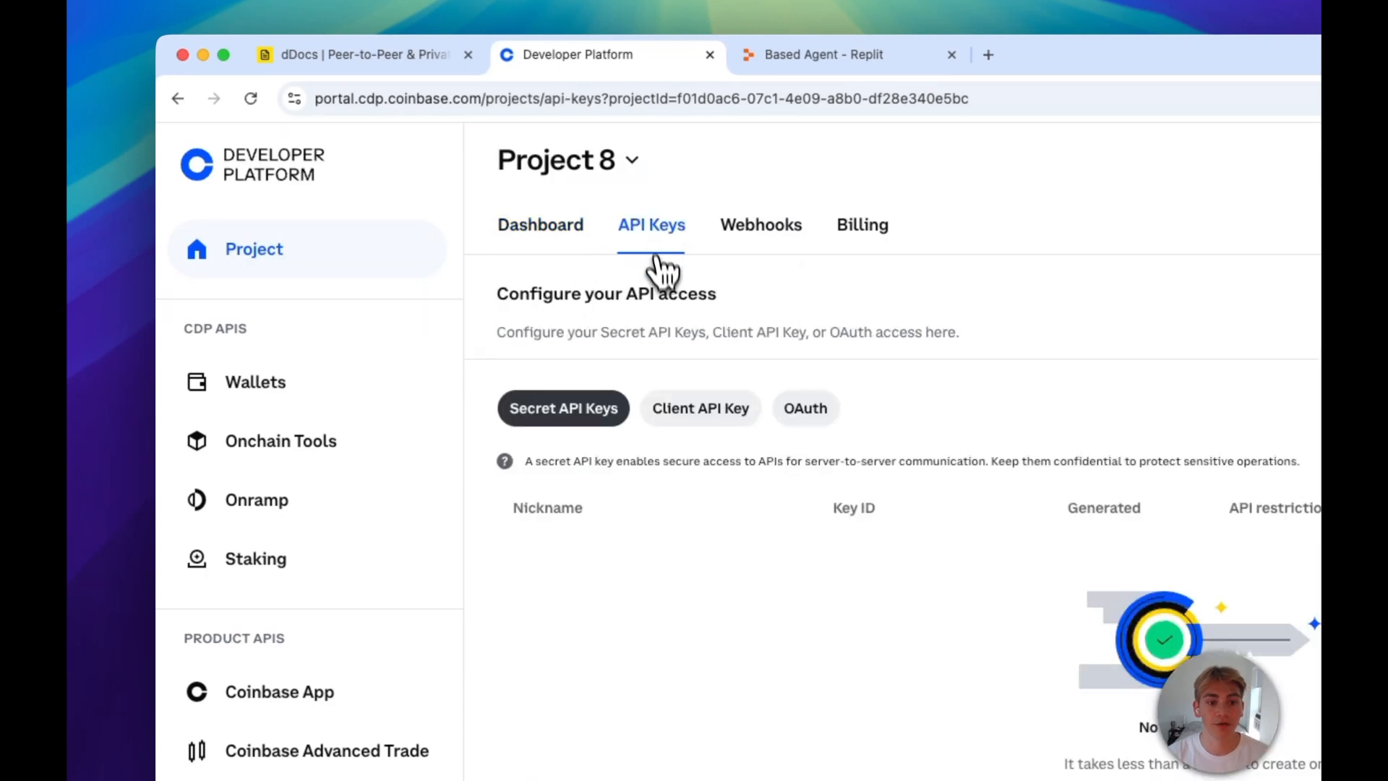
# Step: Create and download an API key nicknamed 'test', then return to the workspace
pyautogui.click(931, 340)
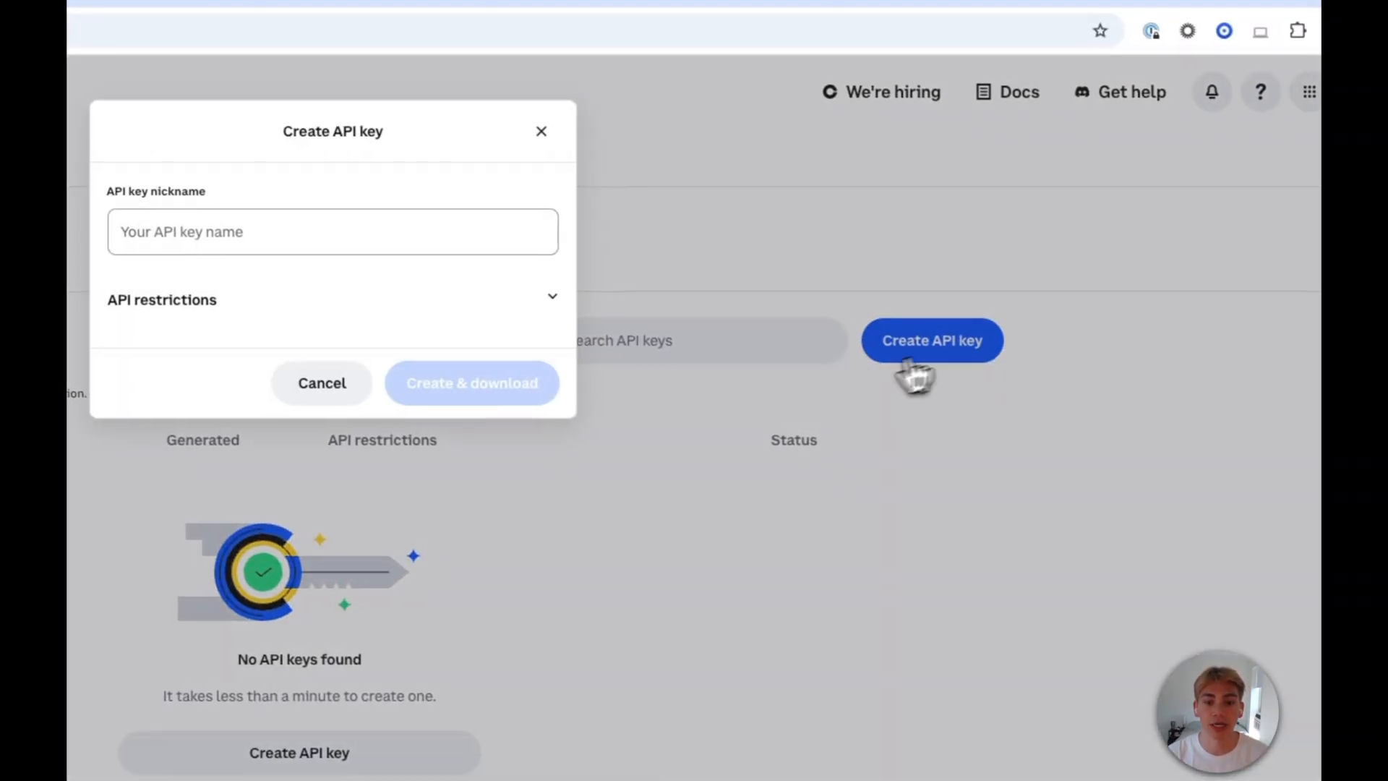
pyautogui.write('test')
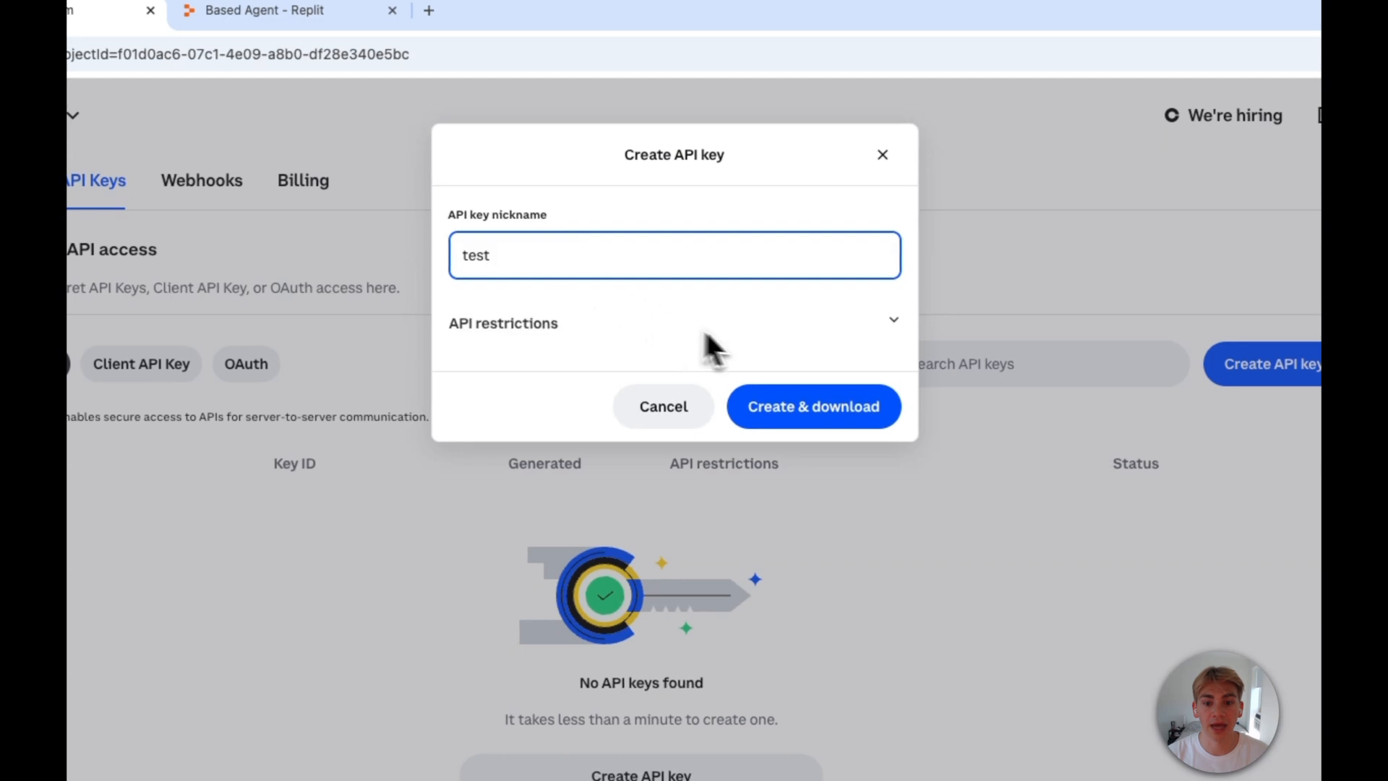
pyautogui.click(812, 406)
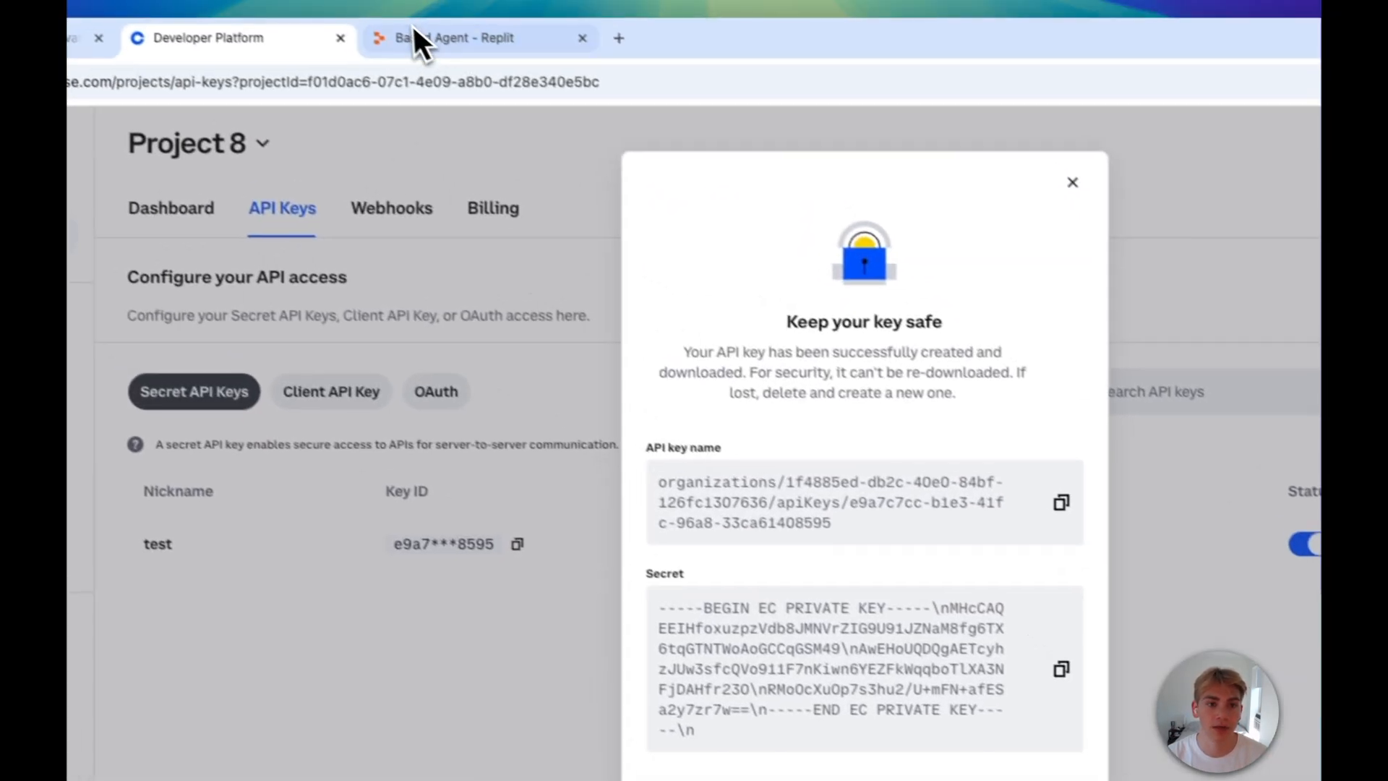
pyautogui.click(454, 37)
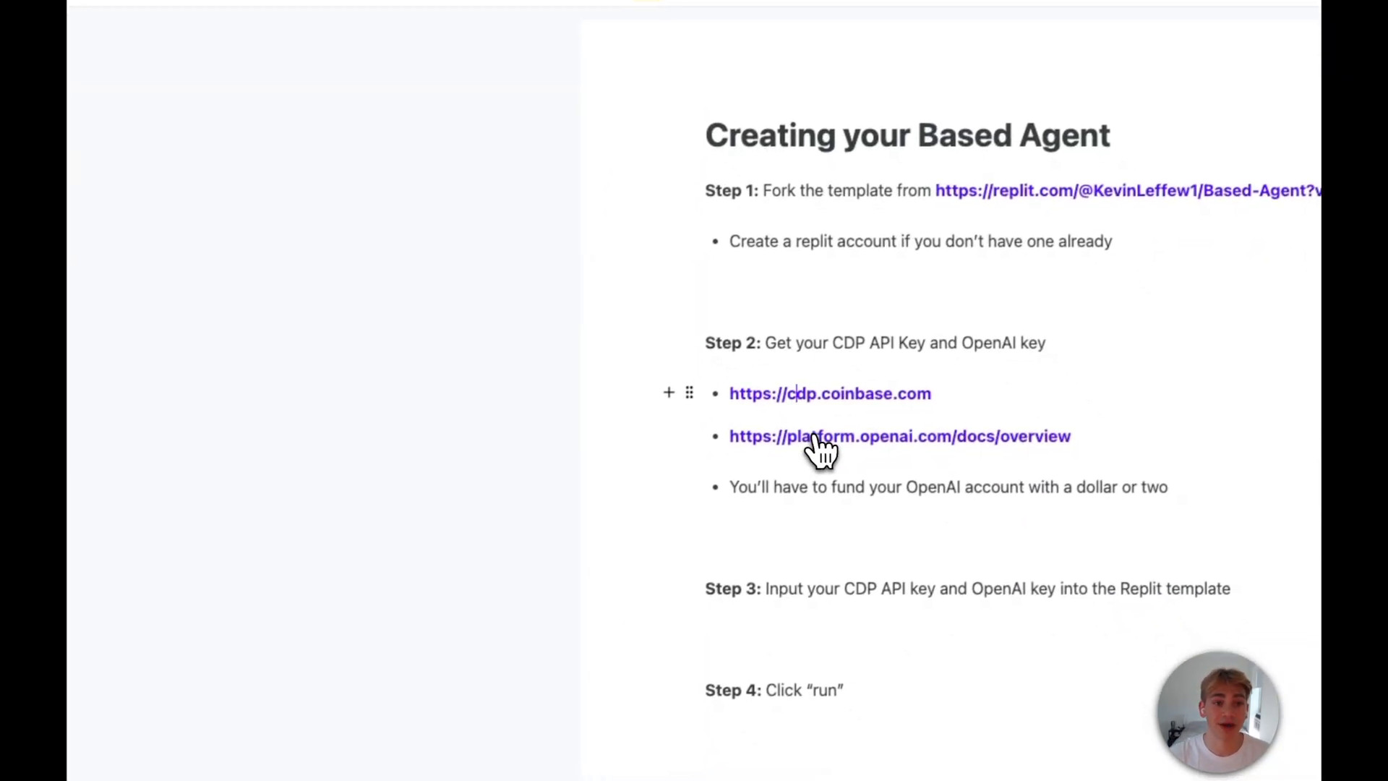
# Step: Follow the platform.openai.com docs link under Step 2 and log in to OpenAI
pyautogui.click(898, 435)
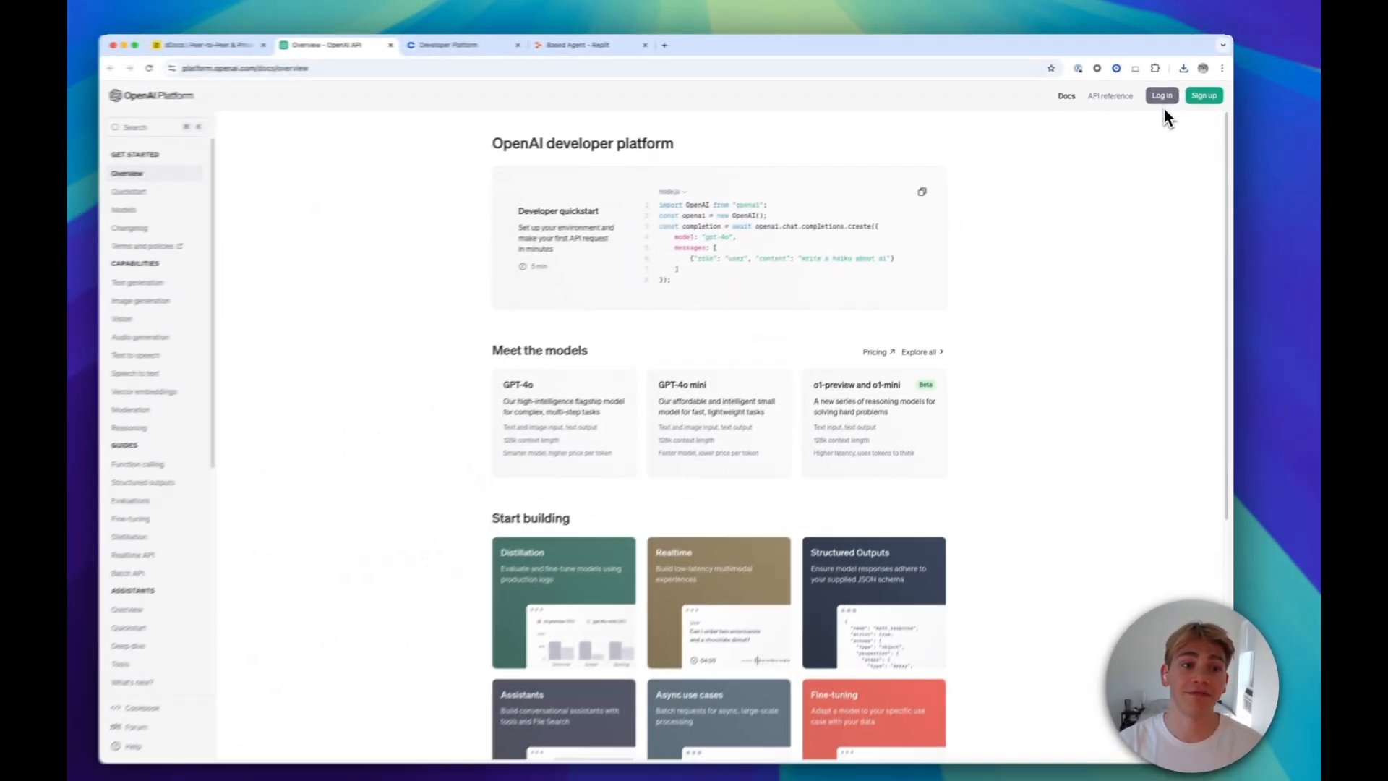
pyautogui.click(1162, 94)
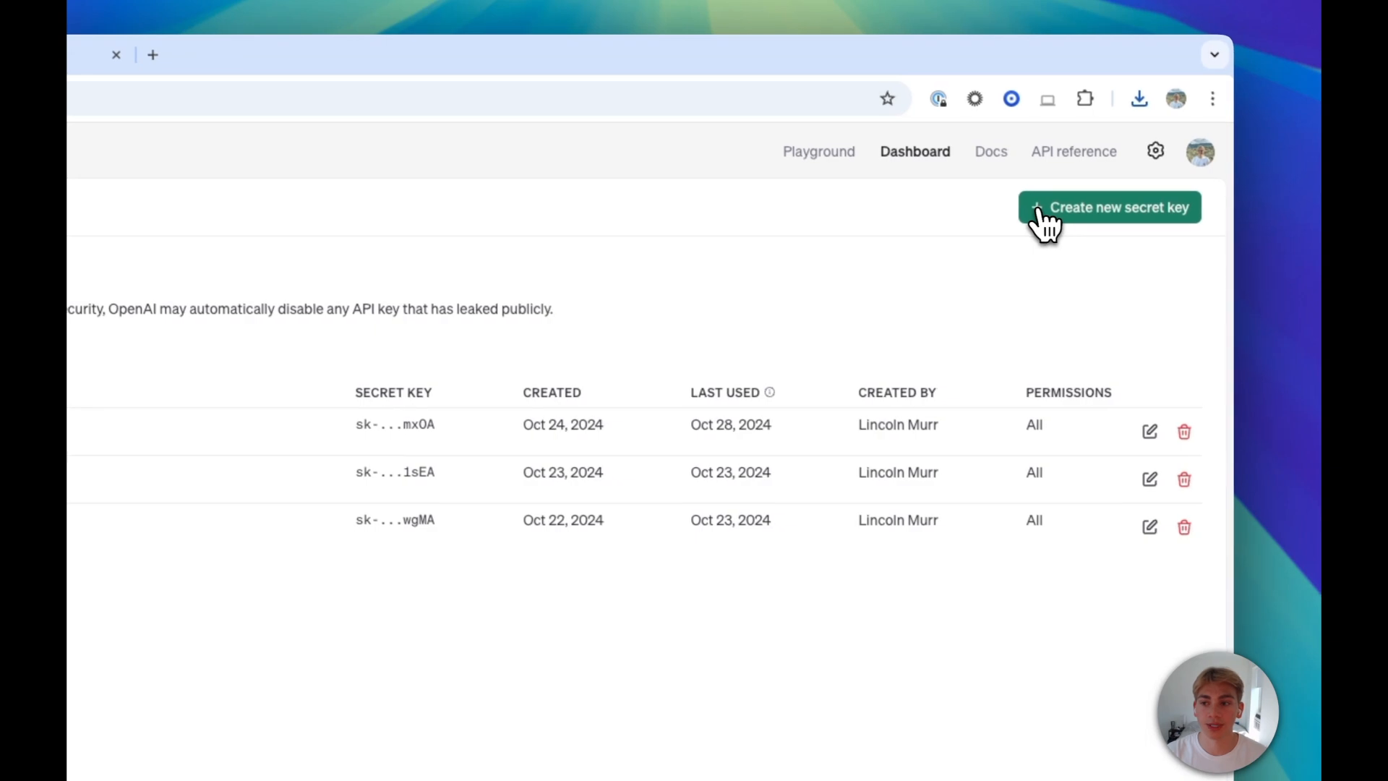
# Step: Create a new secret key on the OpenAI API keys page and copy its value
pyautogui.click(1108, 207)
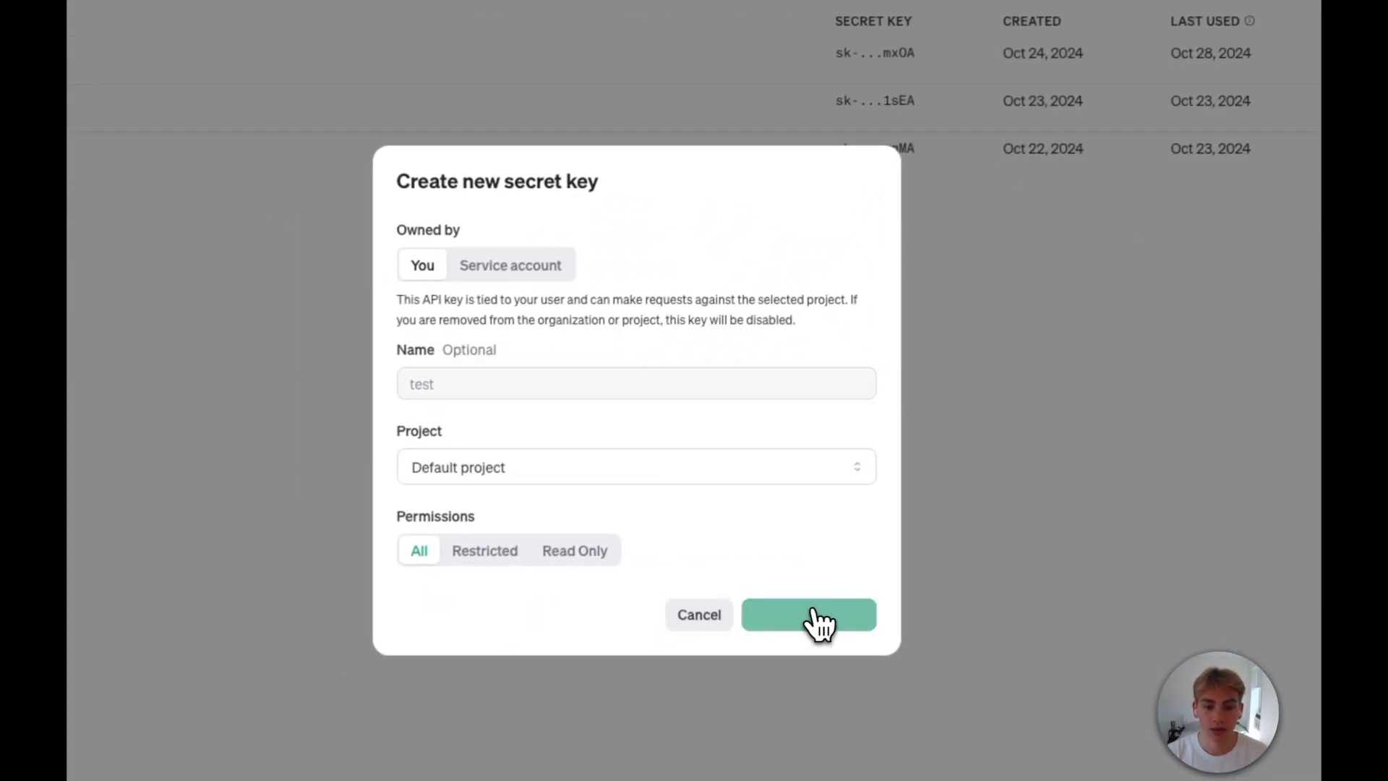
pyautogui.click(807, 615)
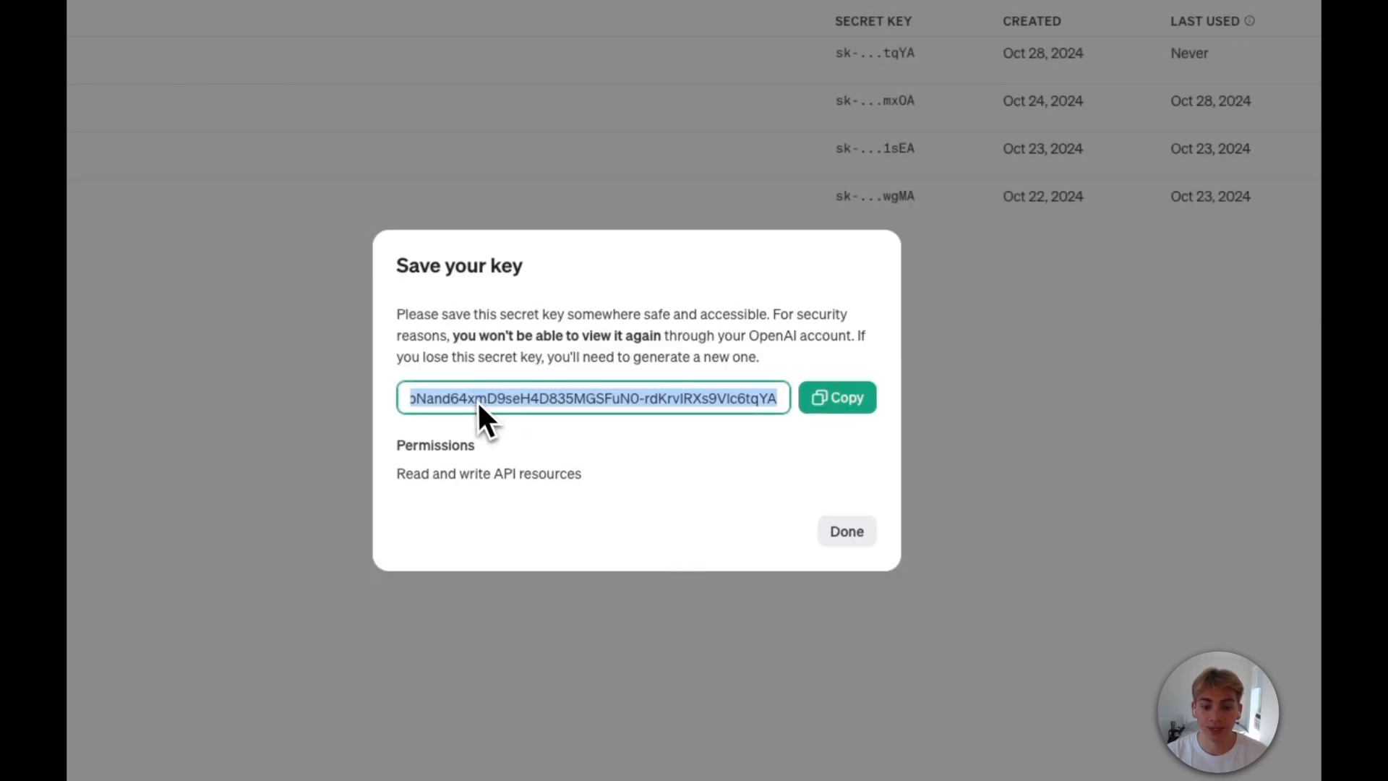
pyautogui.click(836, 397)
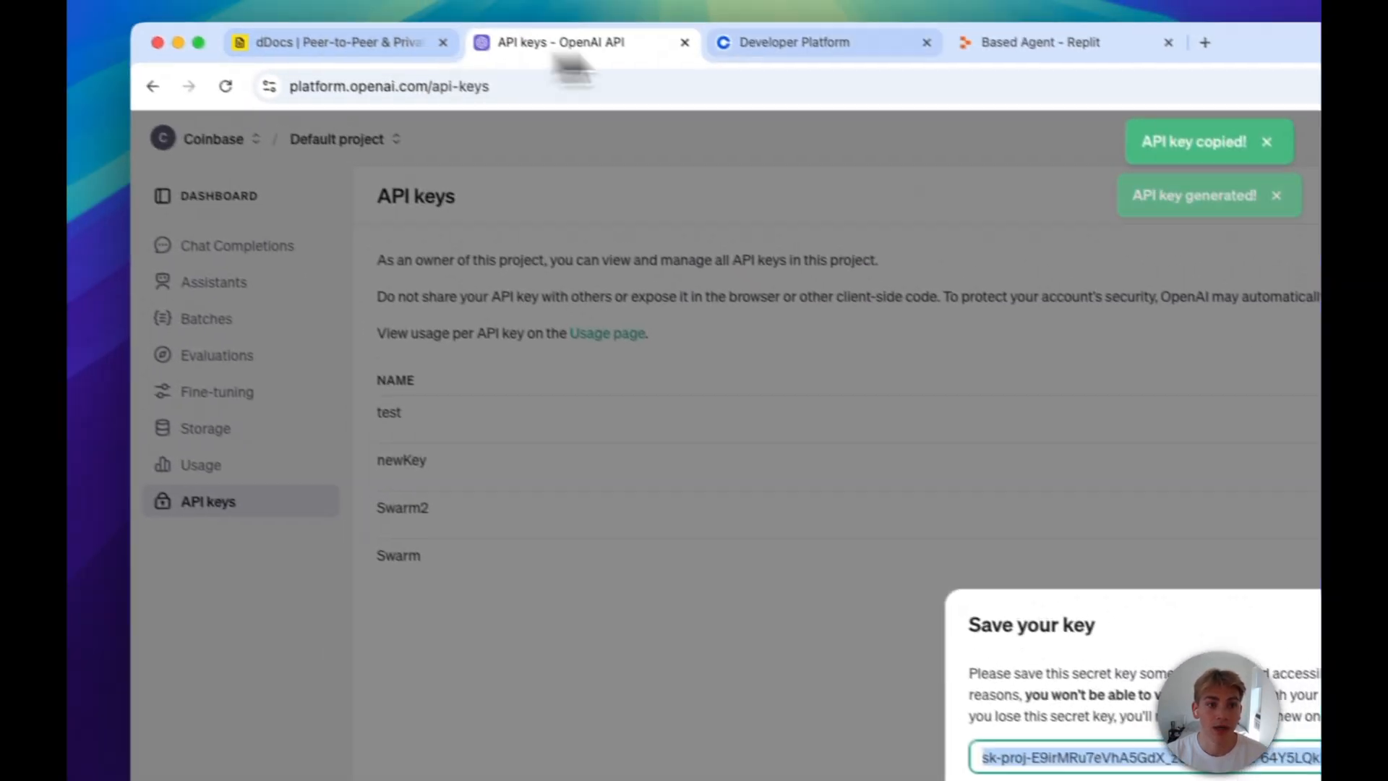
# Step: Add the copied key as the OPENAI_API_KEY secret in the Based Agent project
pyautogui.click(1040, 42)
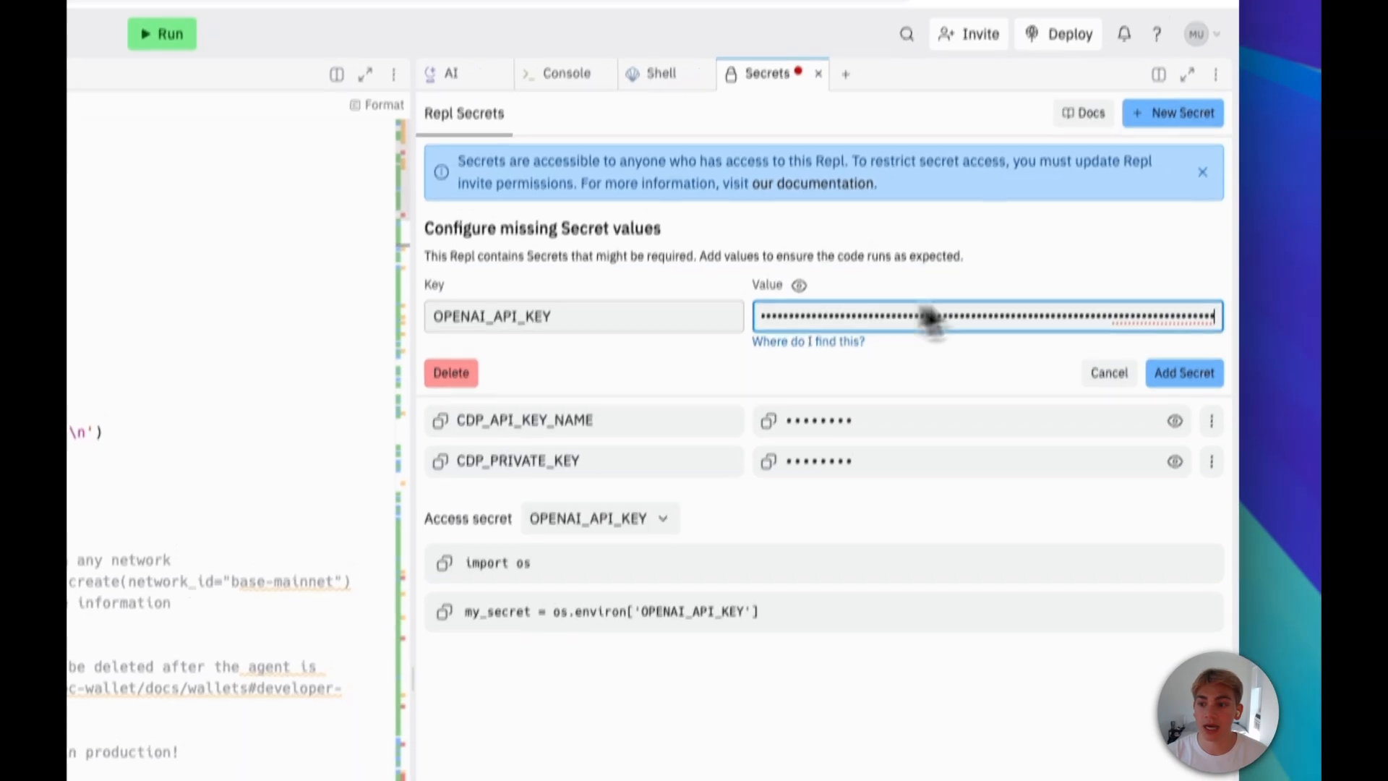
pyautogui.click(581, 54)
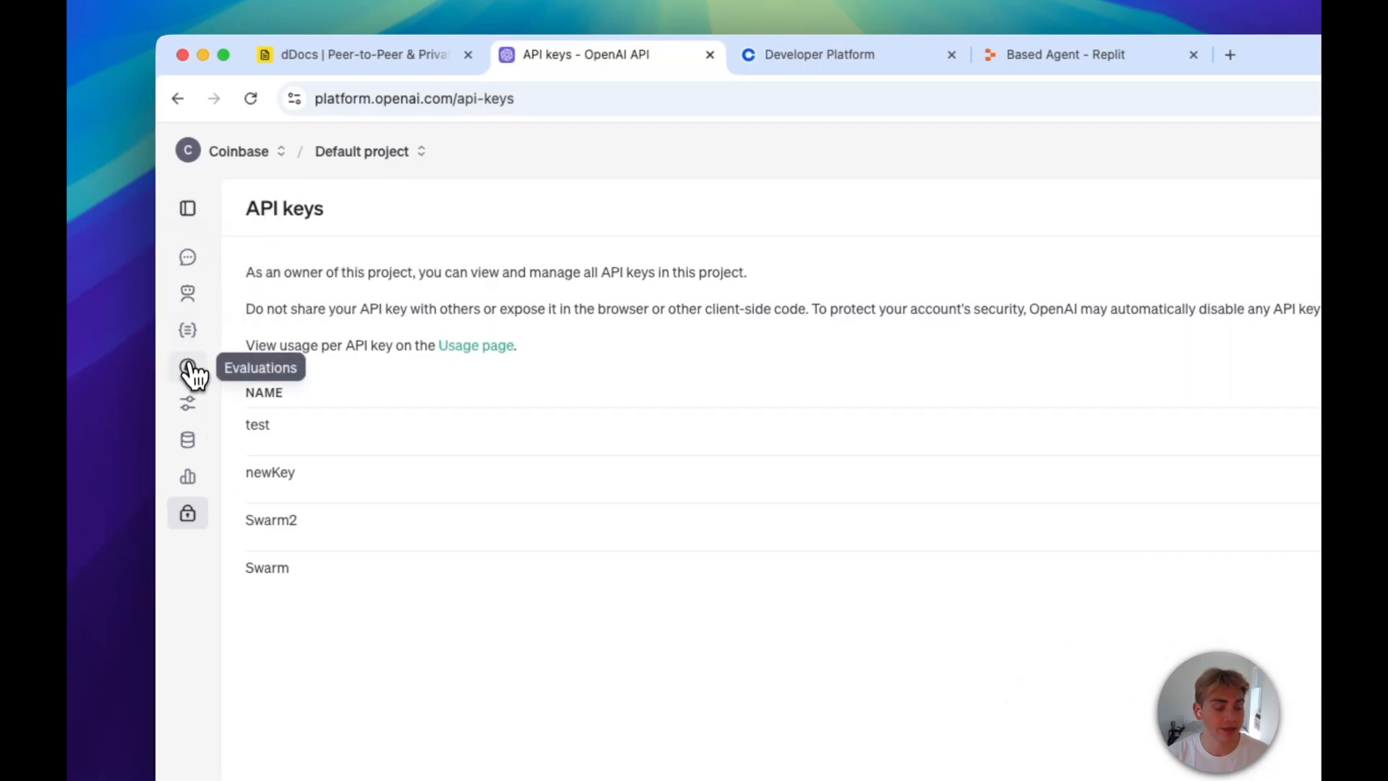
# Step: Go from the OpenAI chat completions dashboard through Your profile to the organization billing overview
pyautogui.click(187, 257)
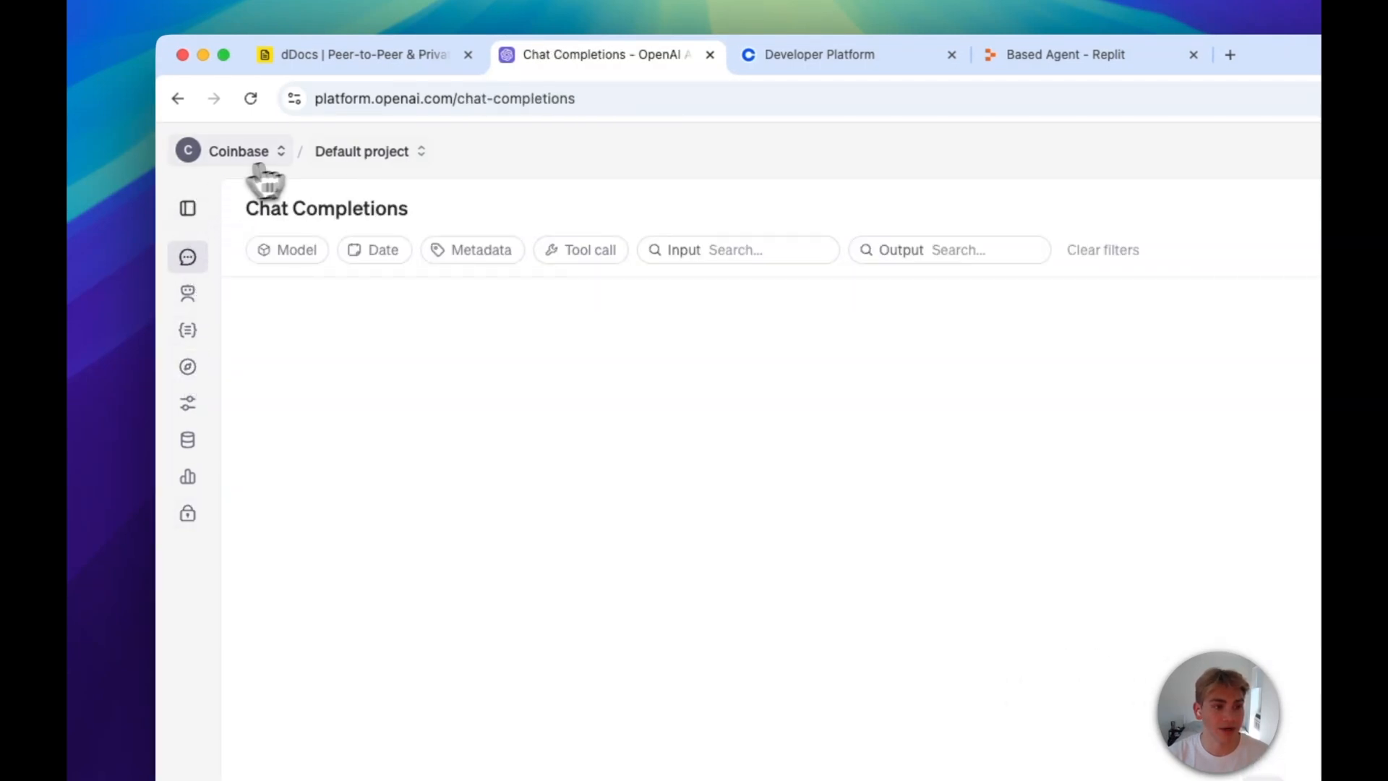
pyautogui.click(1199, 151)
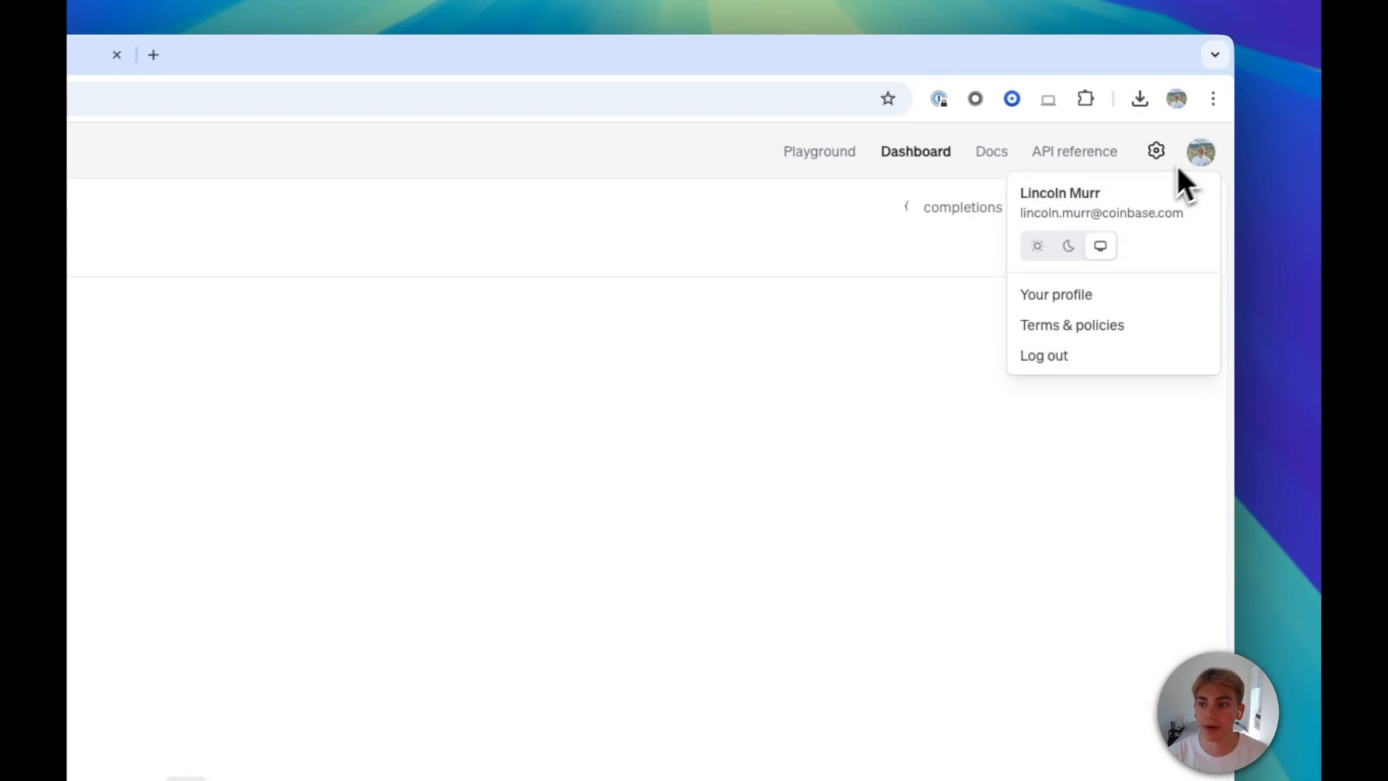
pyautogui.click(856, 390)
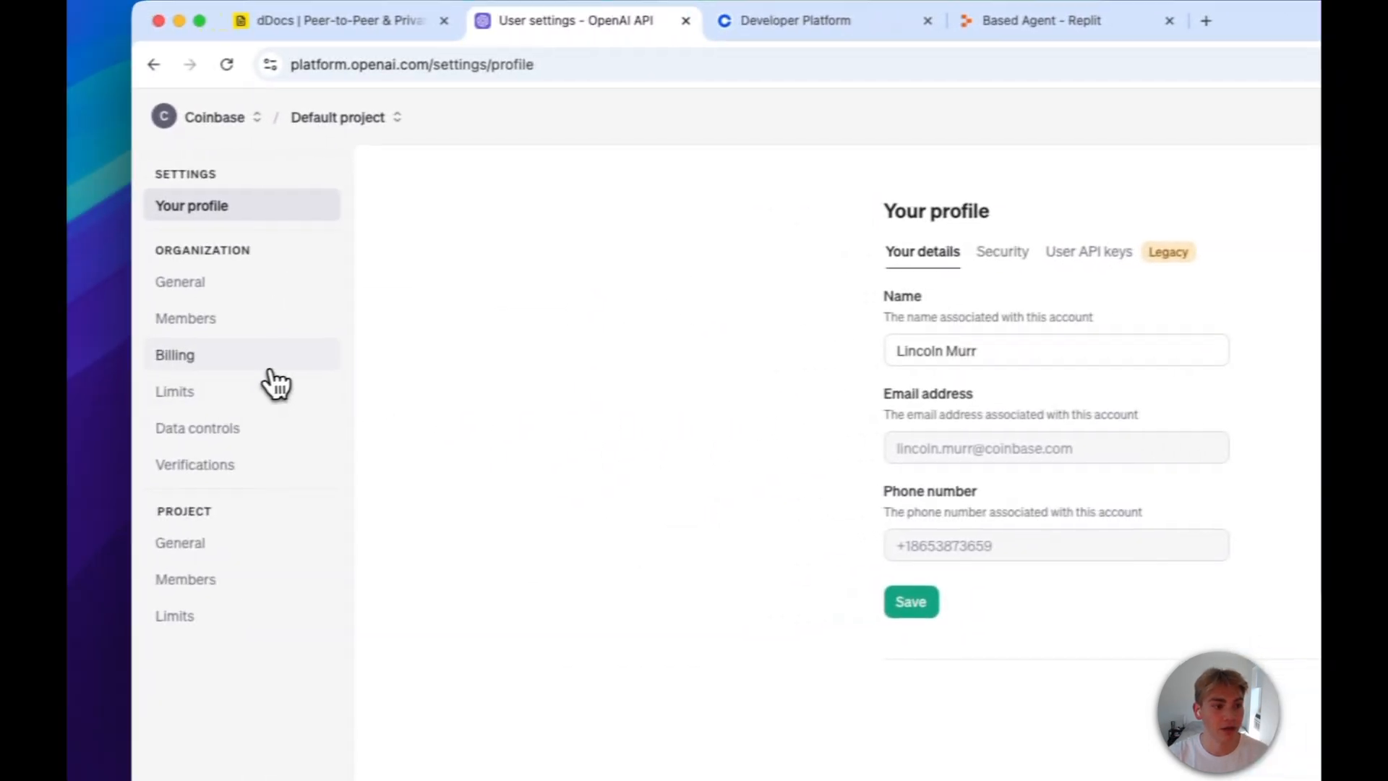
pyautogui.click(175, 354)
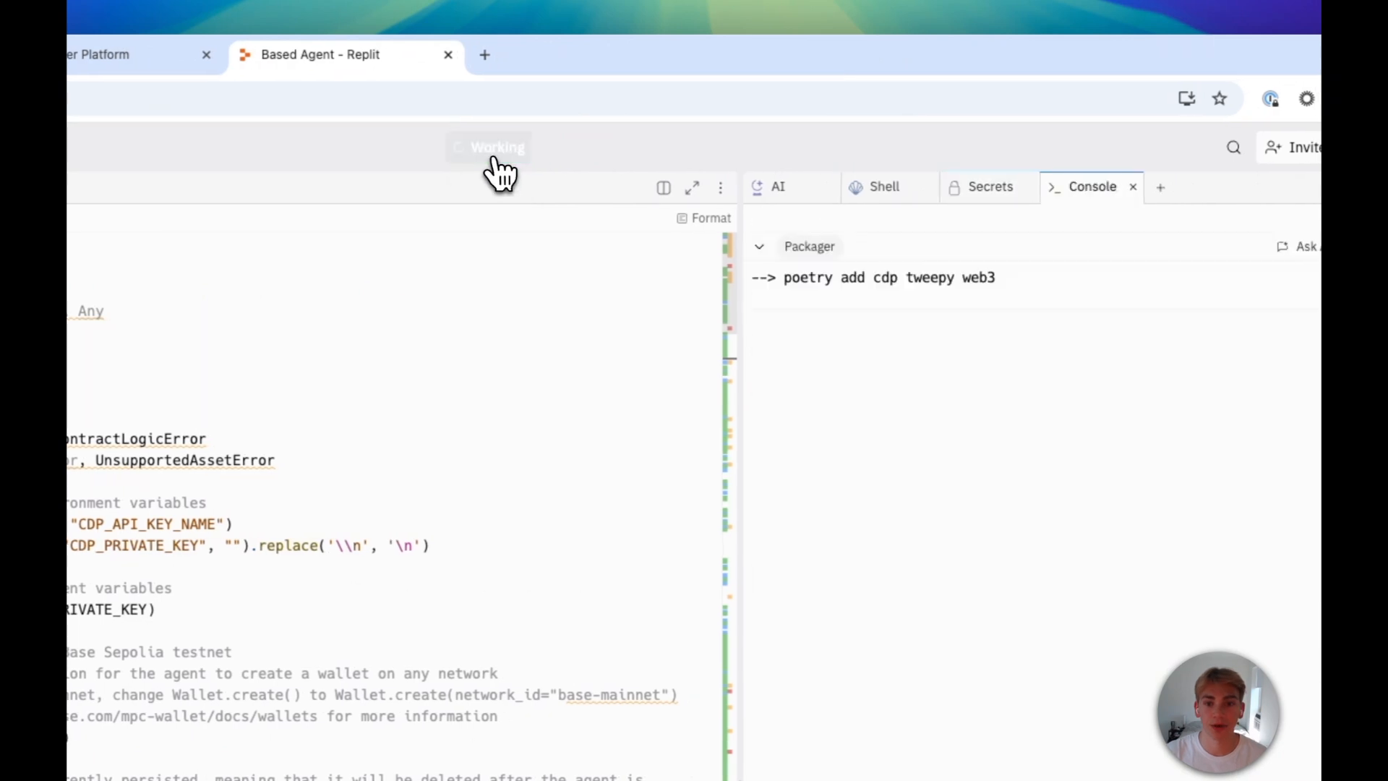
# Step: Run the Based Agent template so it funds its wallet from the faucet
pyautogui.click(497, 147)
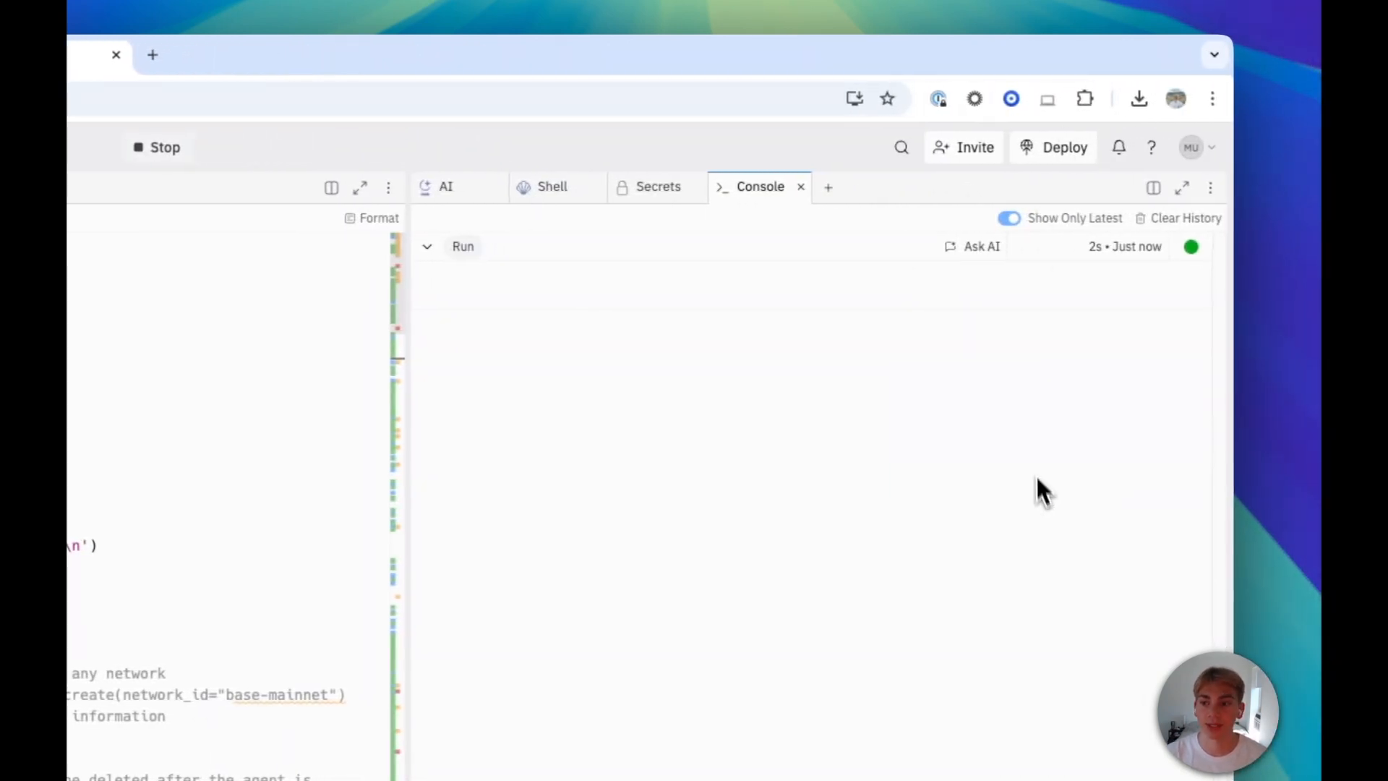
pyautogui.moveTo(871, 323)
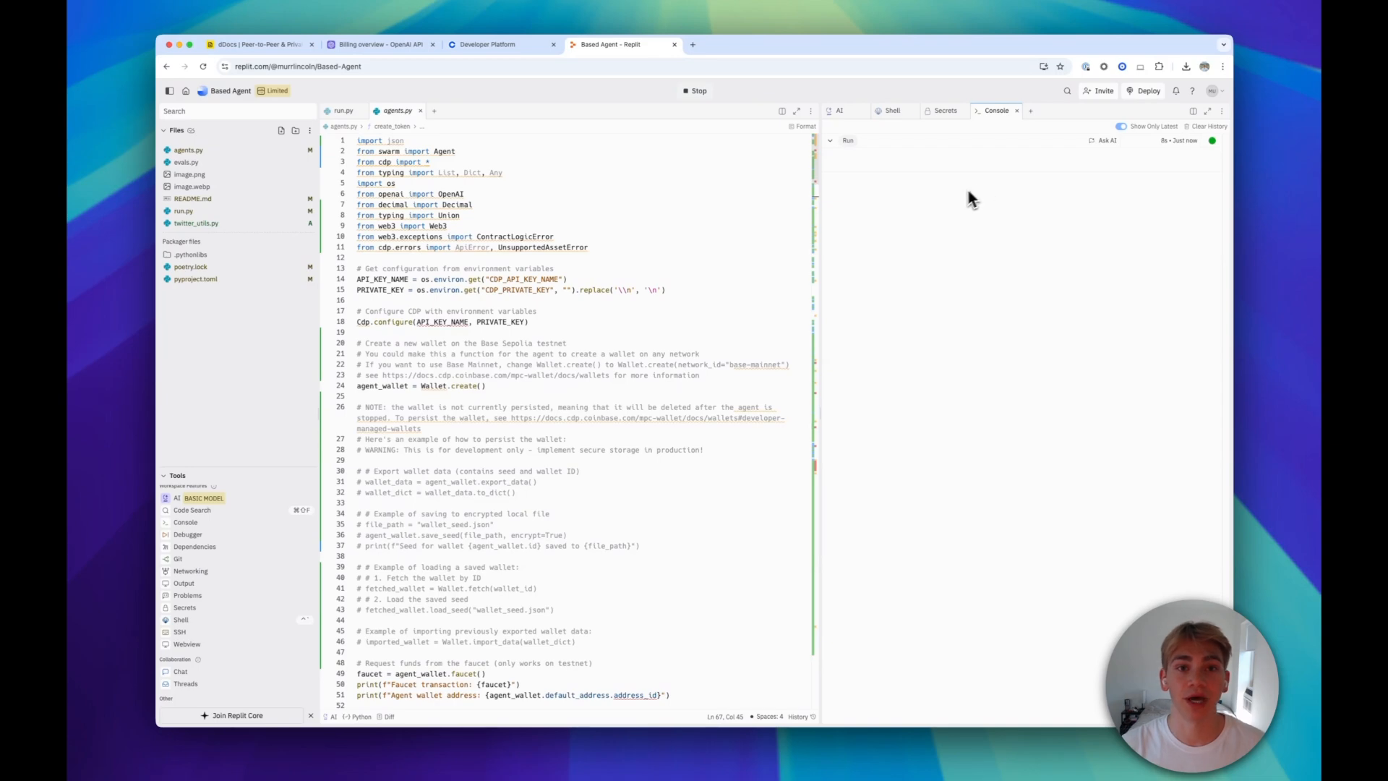
pyautogui.moveTo(960, 209)
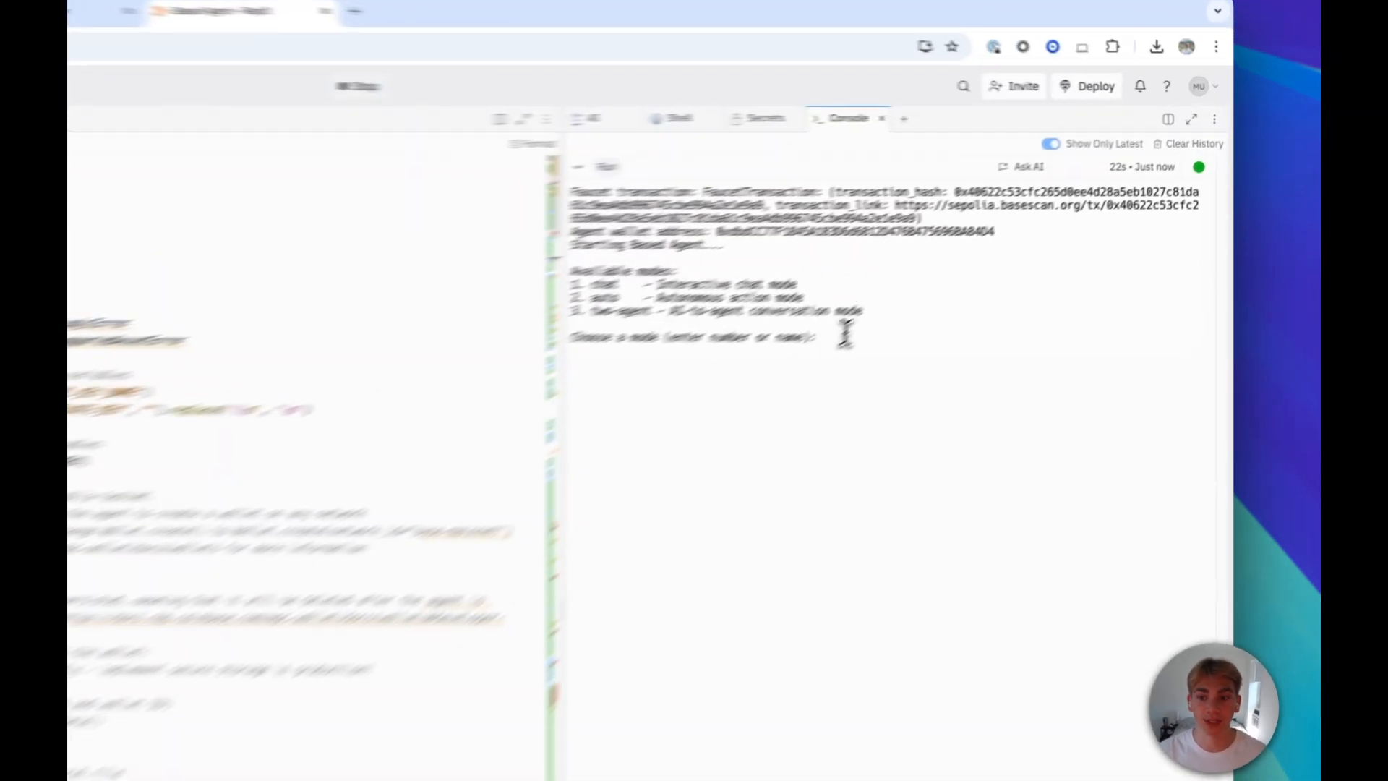
# Step: Pick chat mode (1) and enter a request to send .0001 ETH to lincoln.base.eth
pyautogui.write('1')
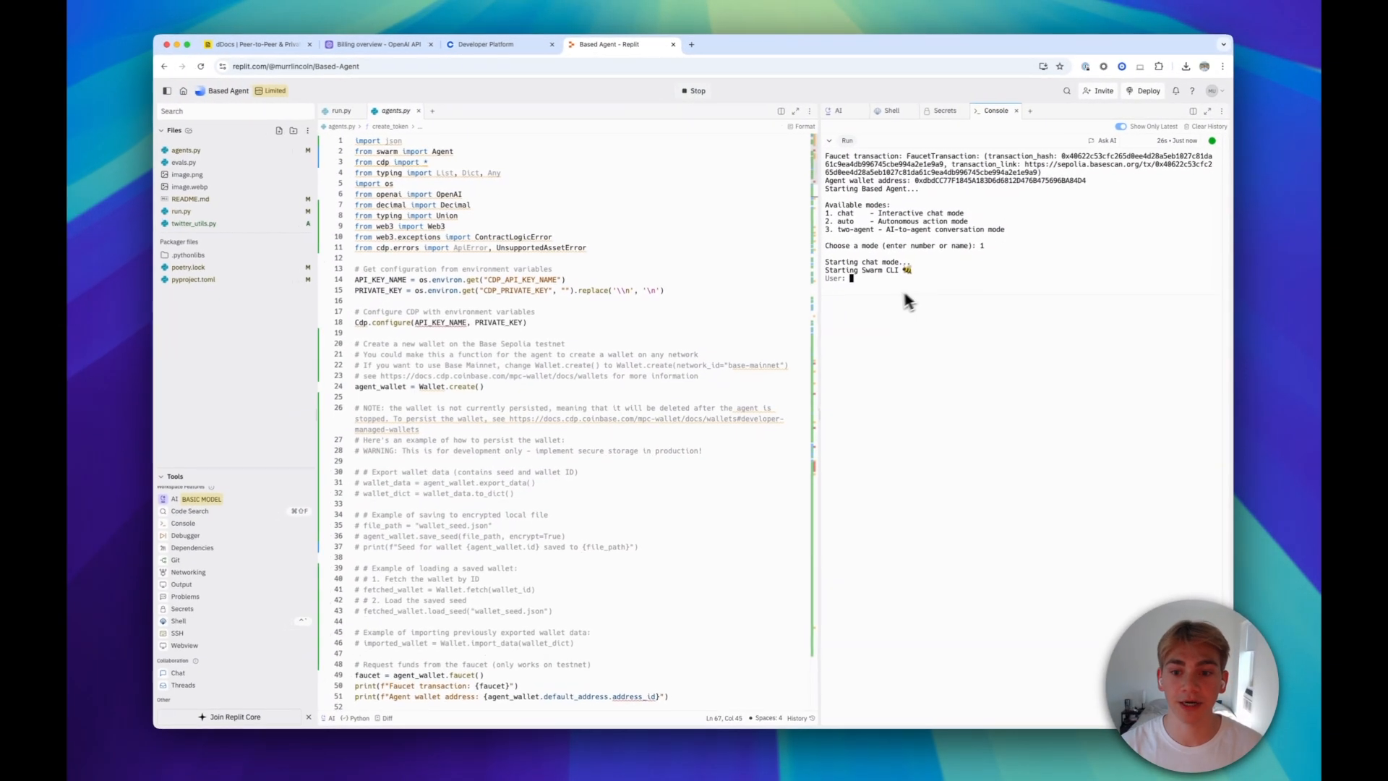
pyautogui.write('s')
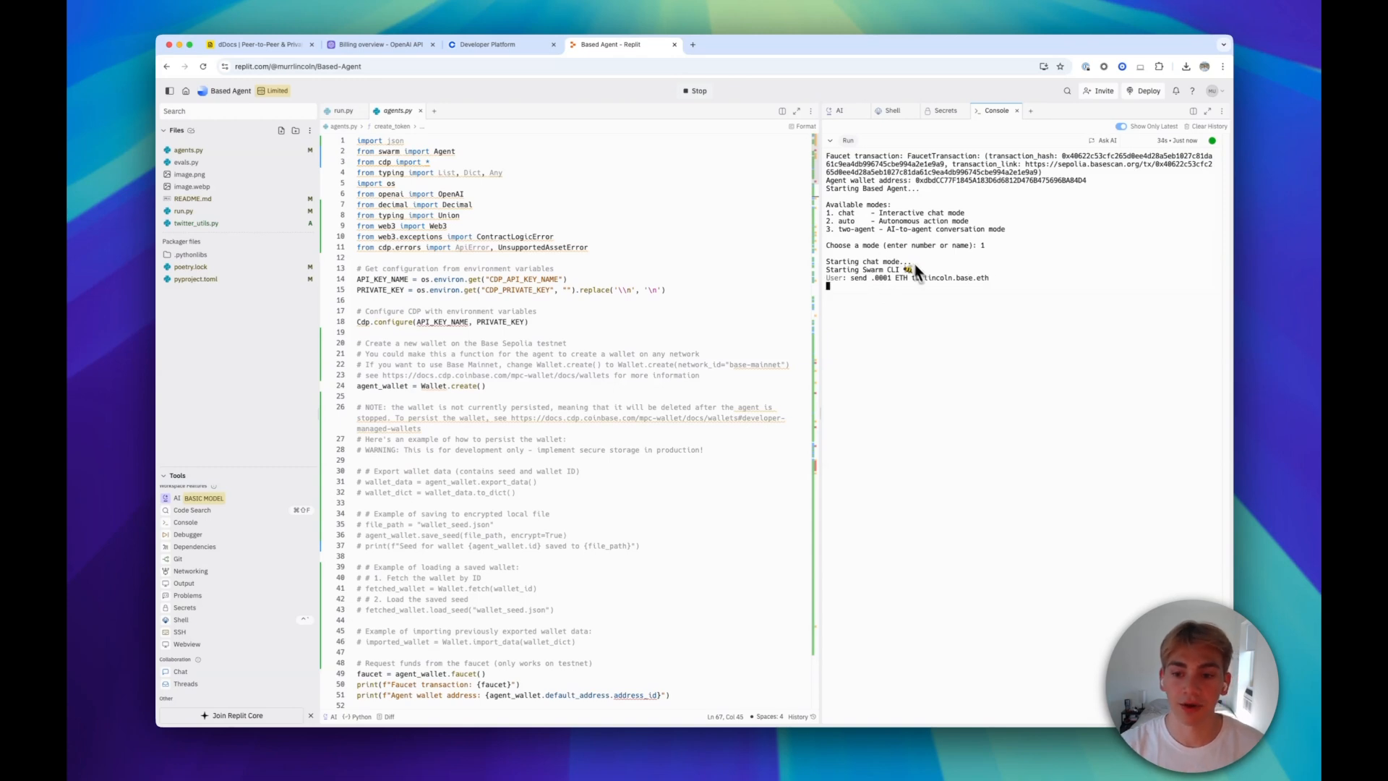
pyautogui.moveTo(925, 287)
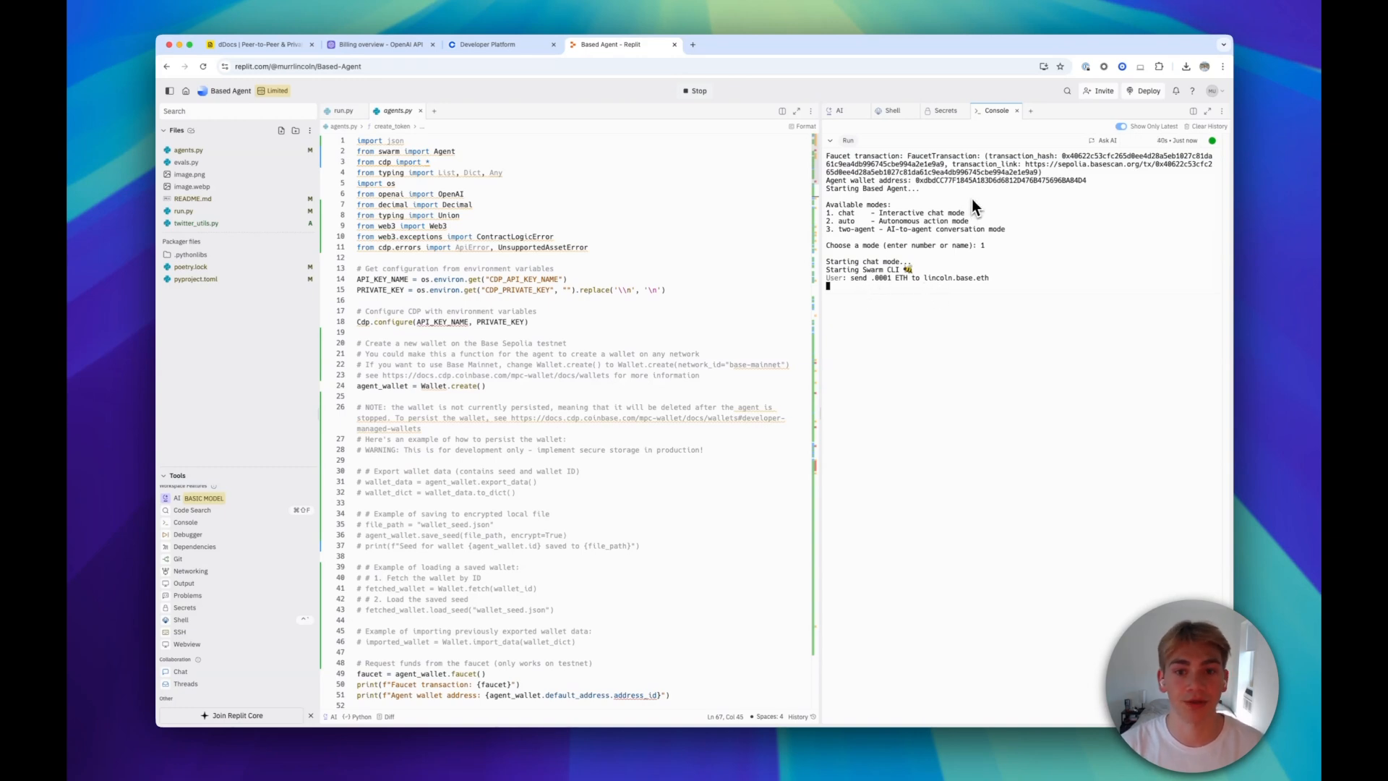
pyautogui.moveTo(950, 237)
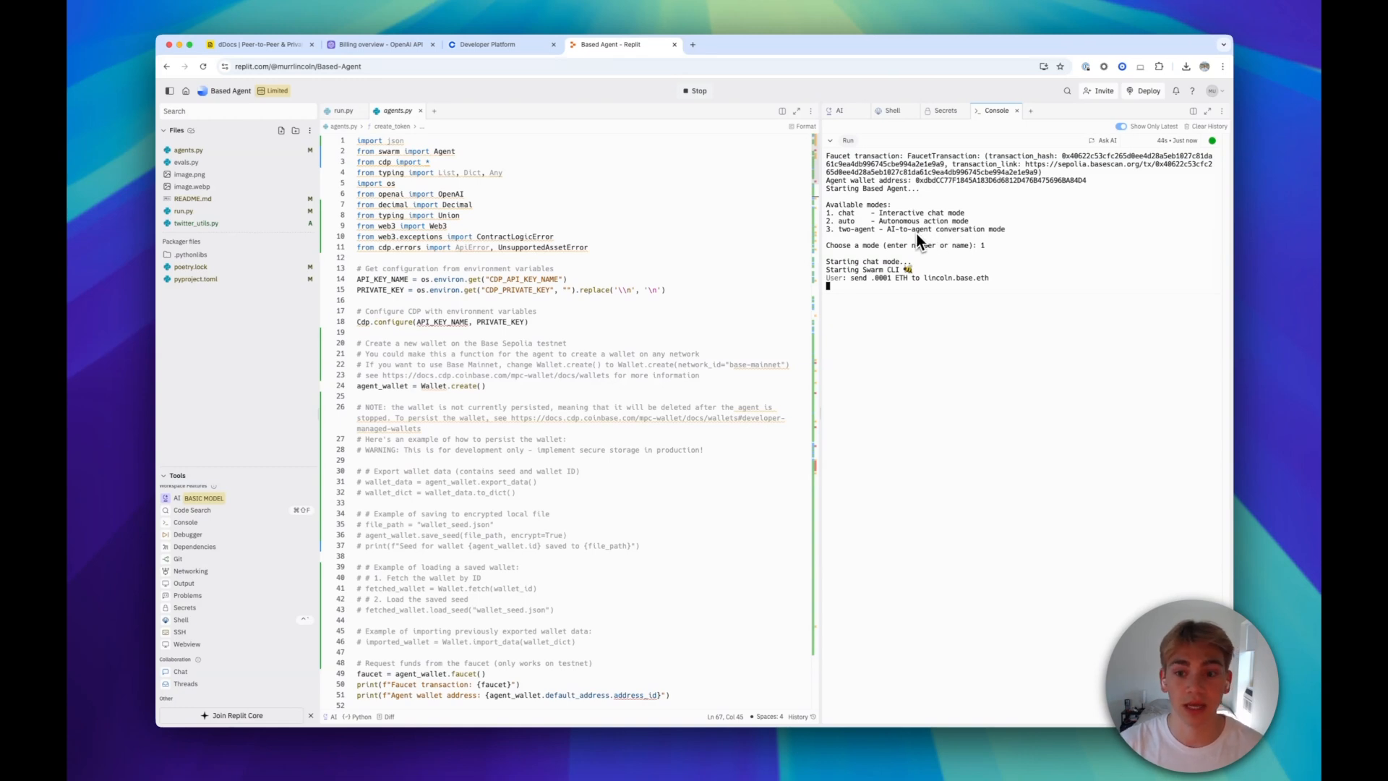
pyautogui.moveTo(899, 286)
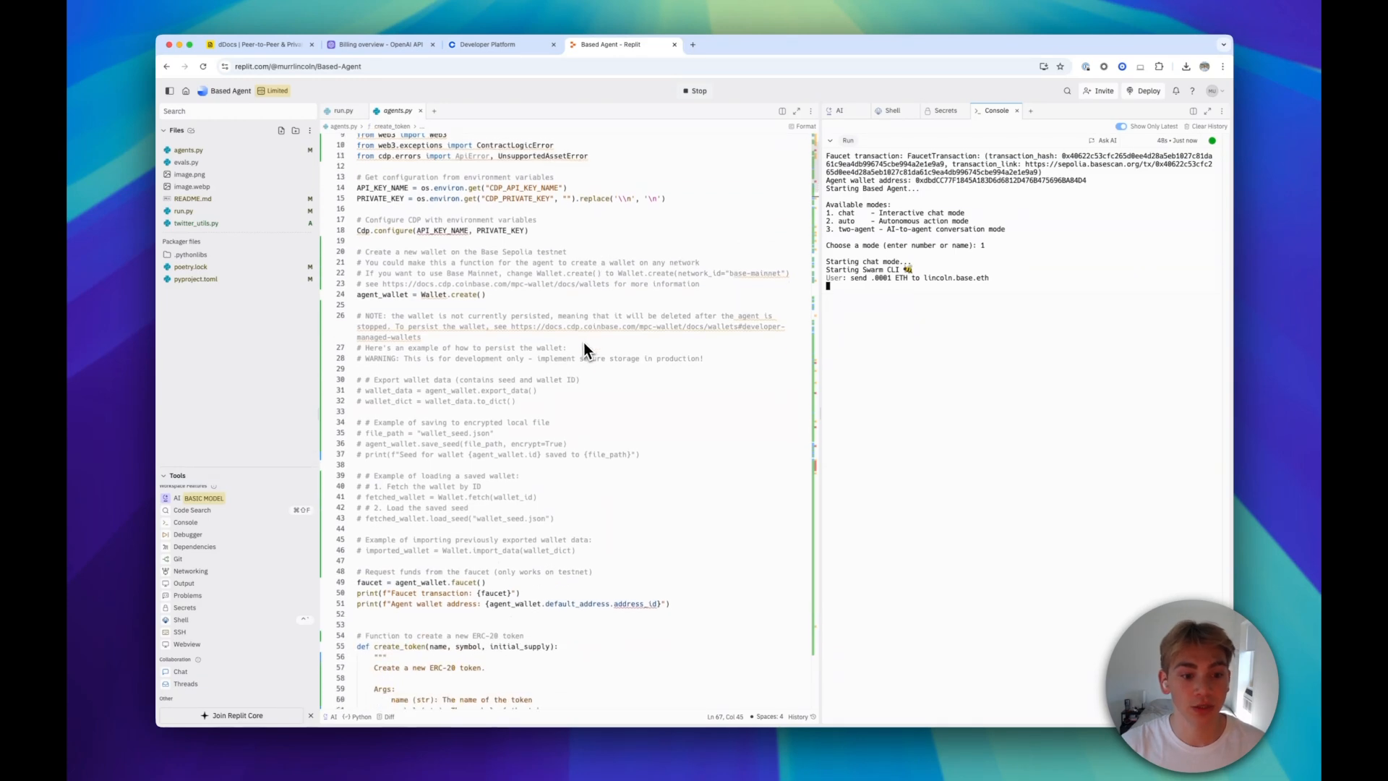
# Step: Scroll agents.py down to the 'To add a new function' comments after the transfer confirms
pyautogui.scroll(-3)
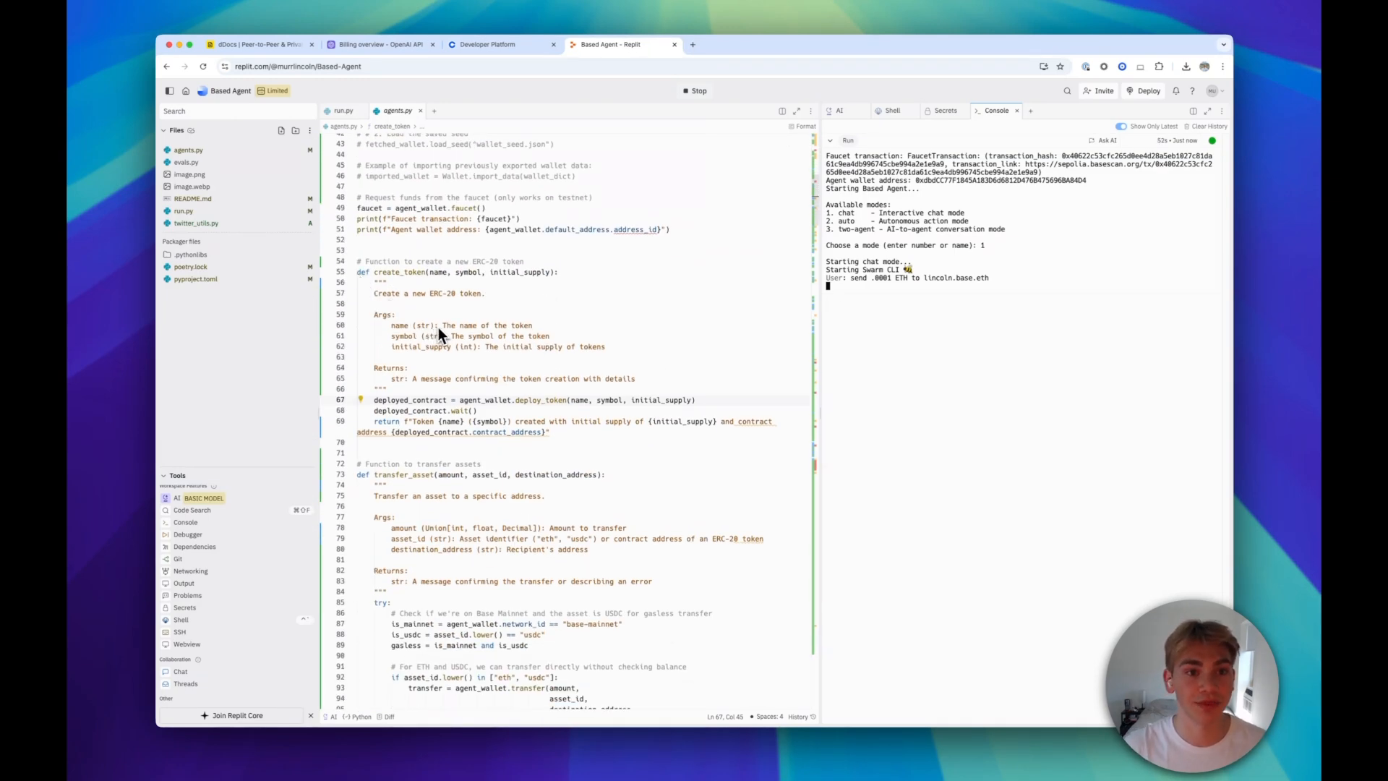
pyautogui.moveTo(470, 334)
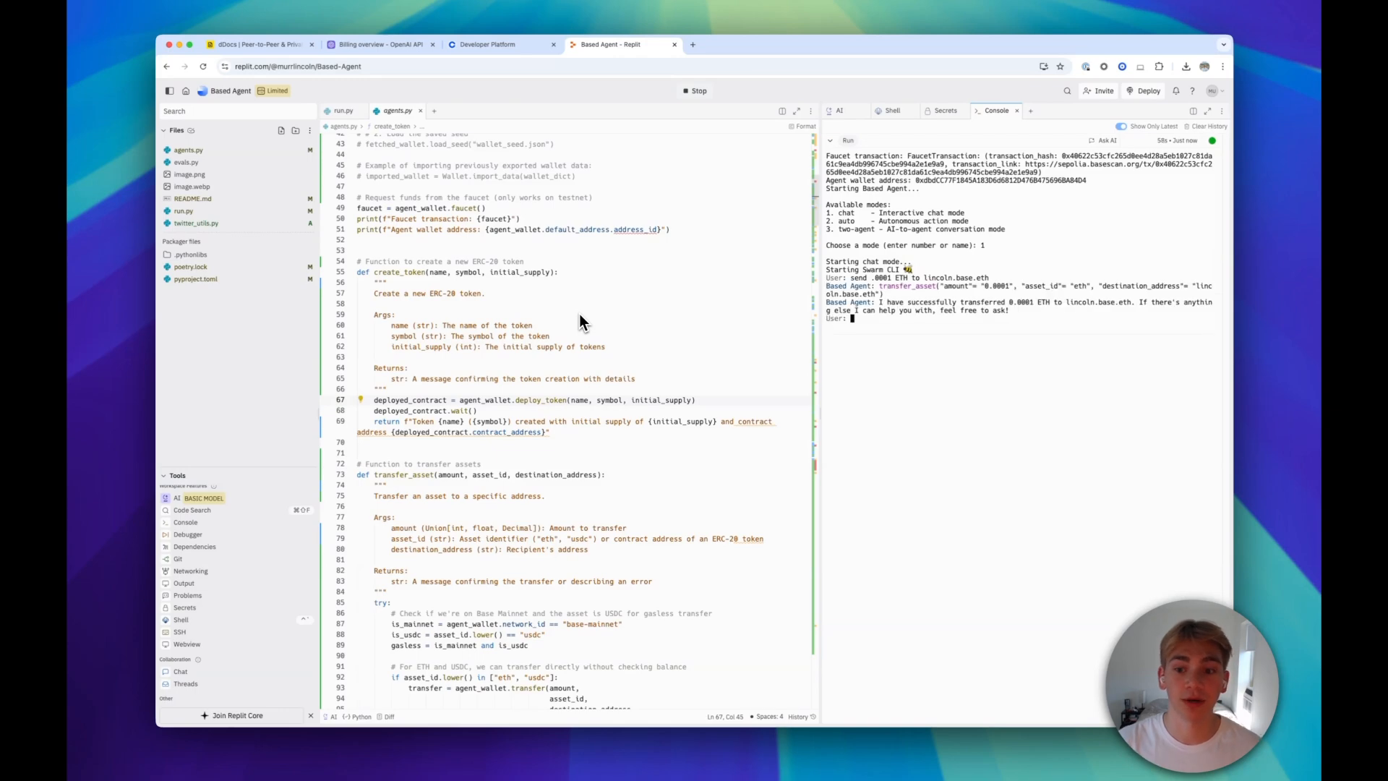
pyautogui.scroll(-3)
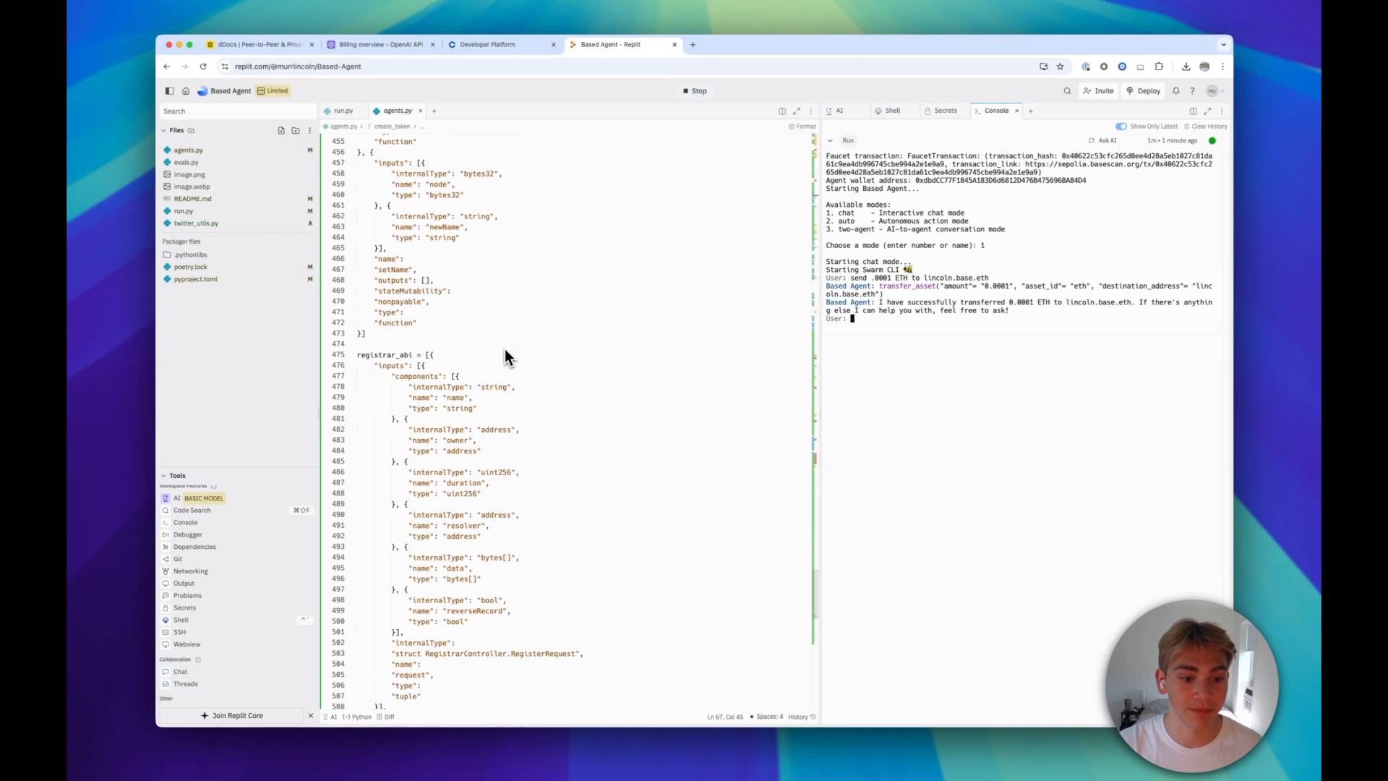
pyautogui.scroll(-3)
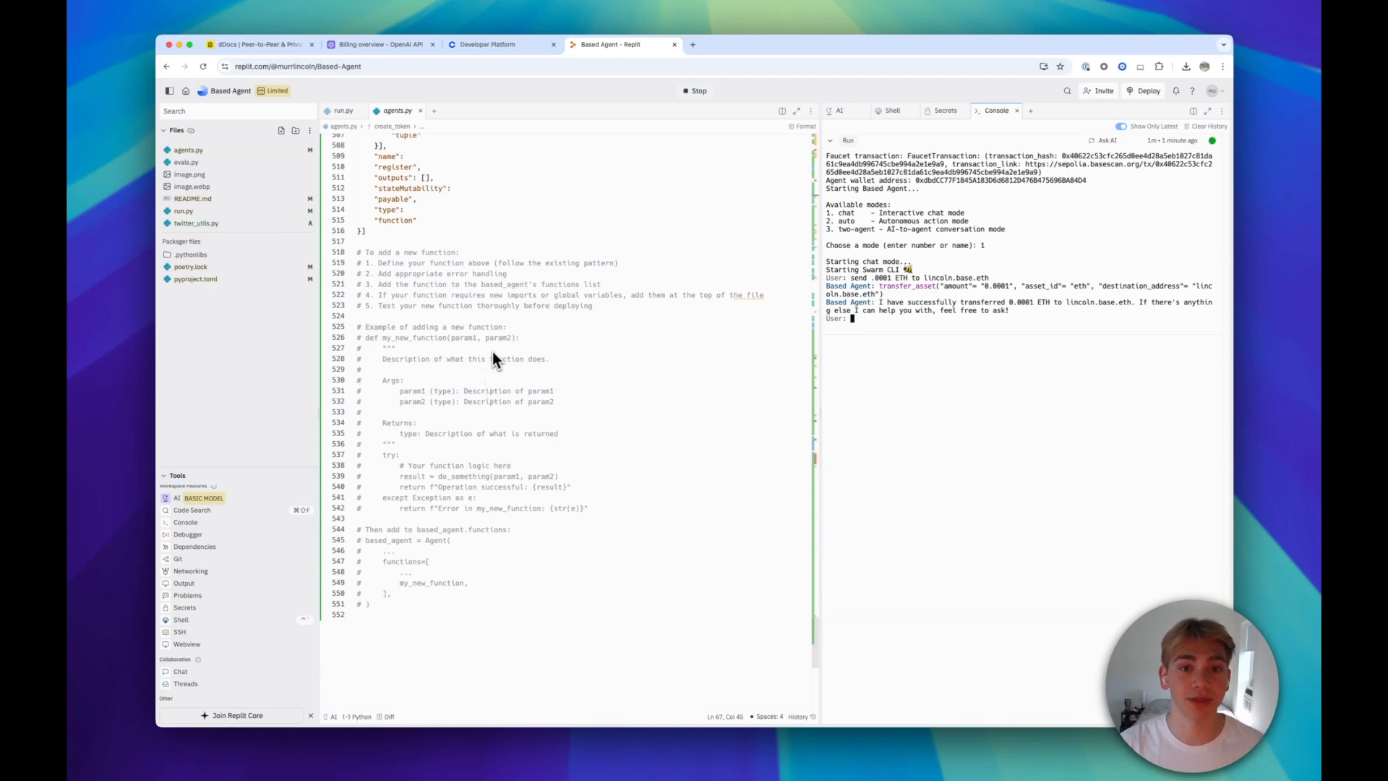
pyautogui.moveTo(516, 307)
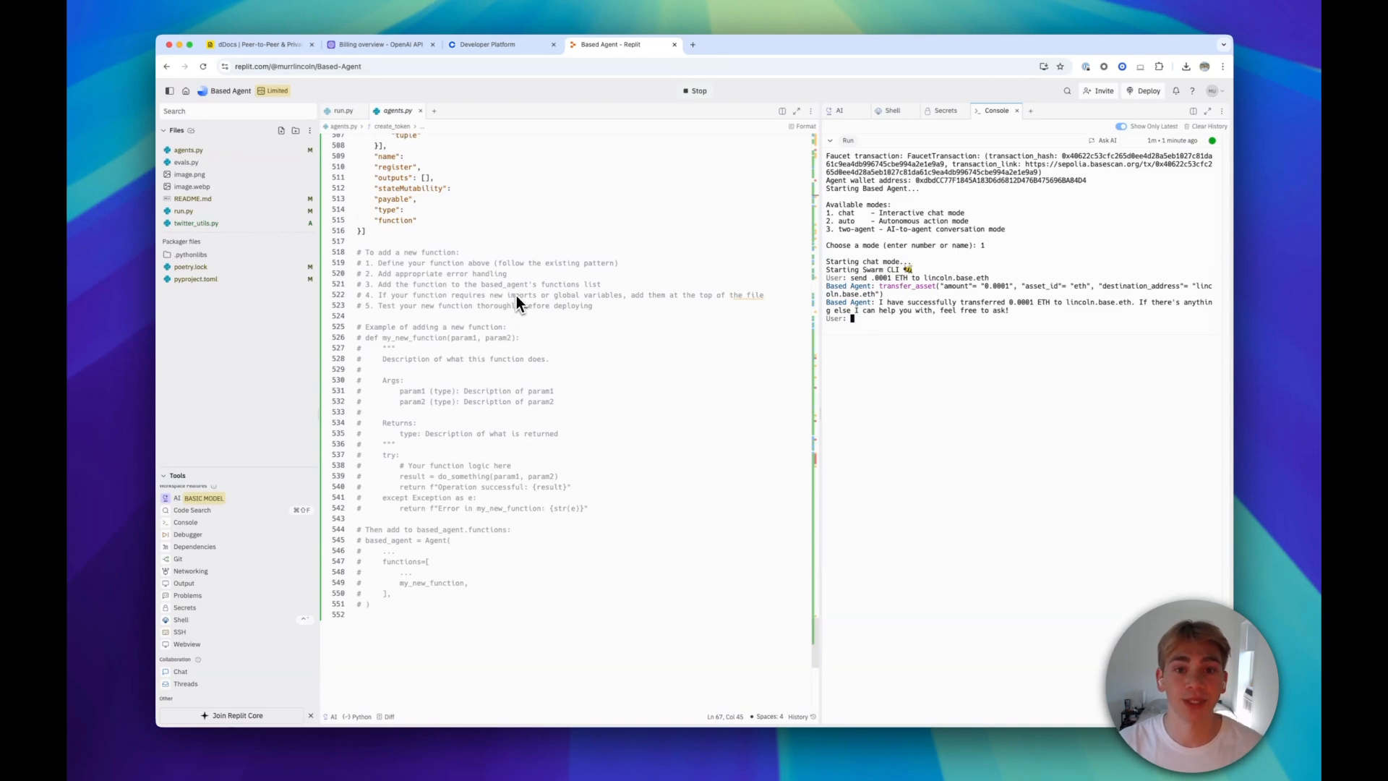
pyautogui.moveTo(536, 270)
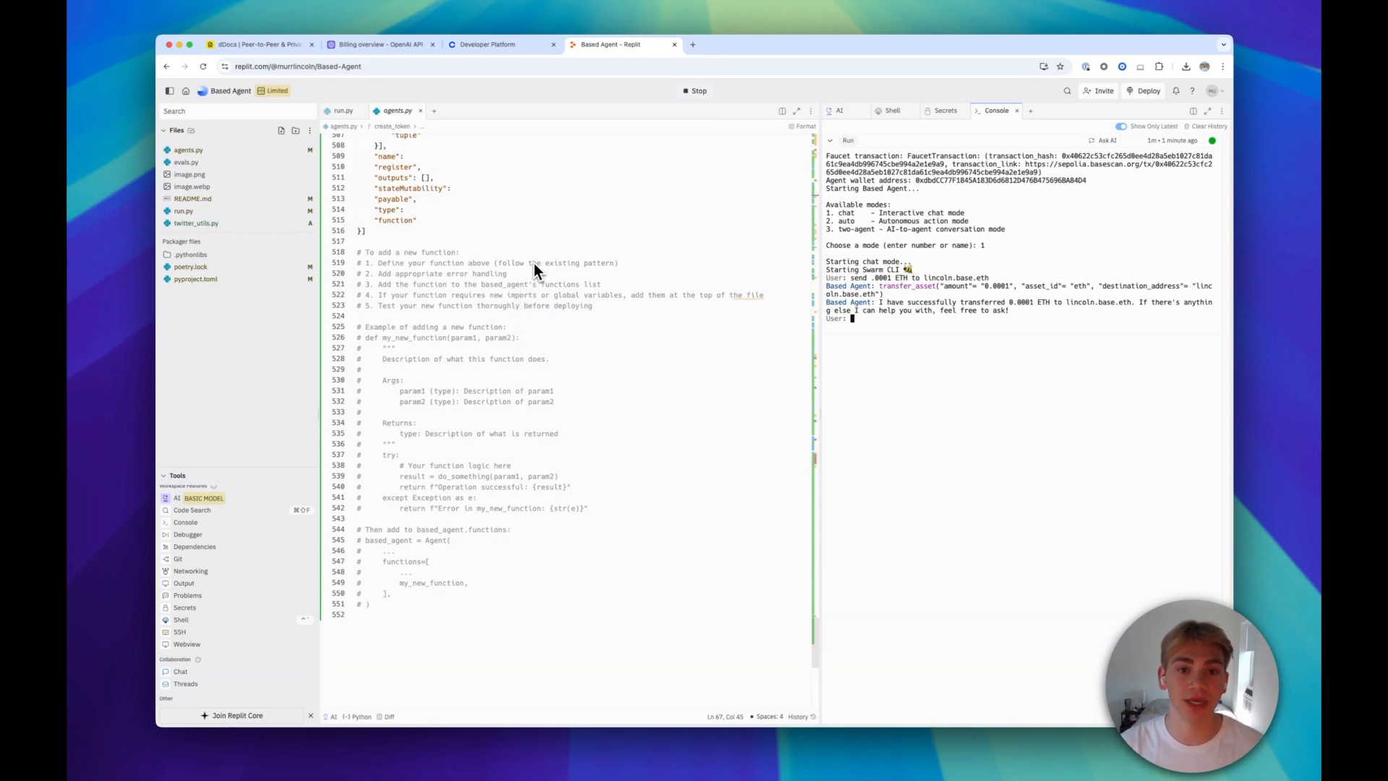
pyautogui.moveTo(586, 233)
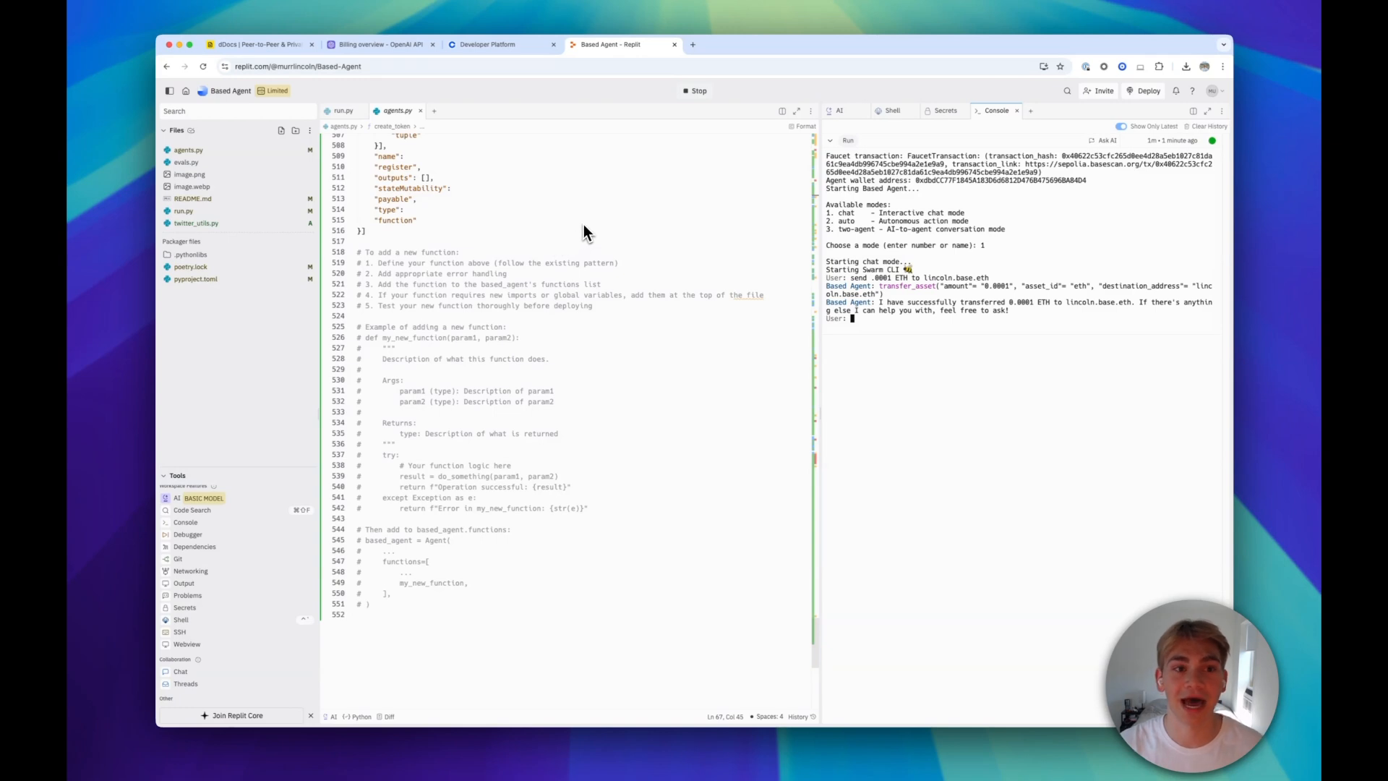